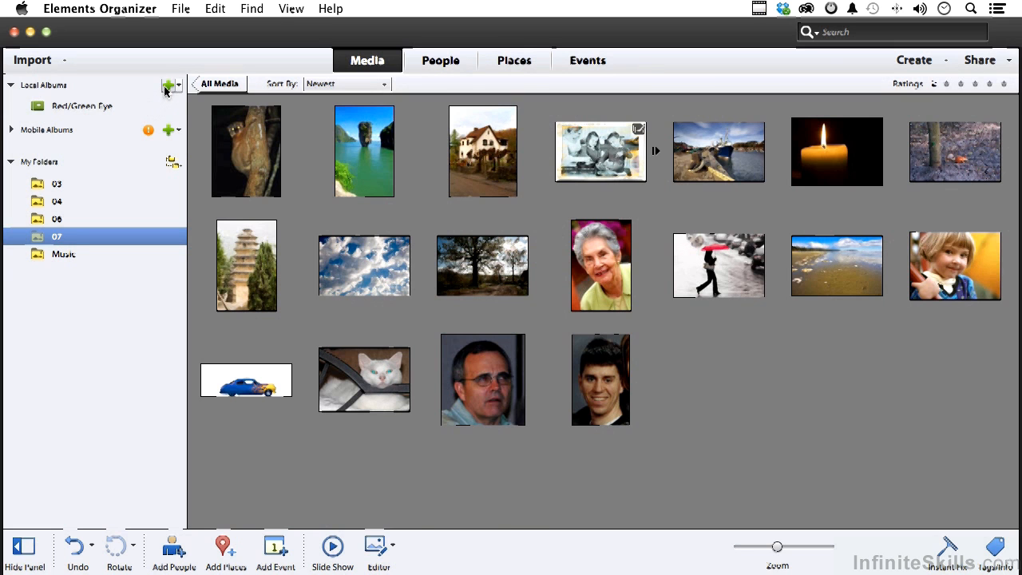
Create the Reflections album holding the candle and red-umbrella photos
left_click(169, 86)
type("Reflections")
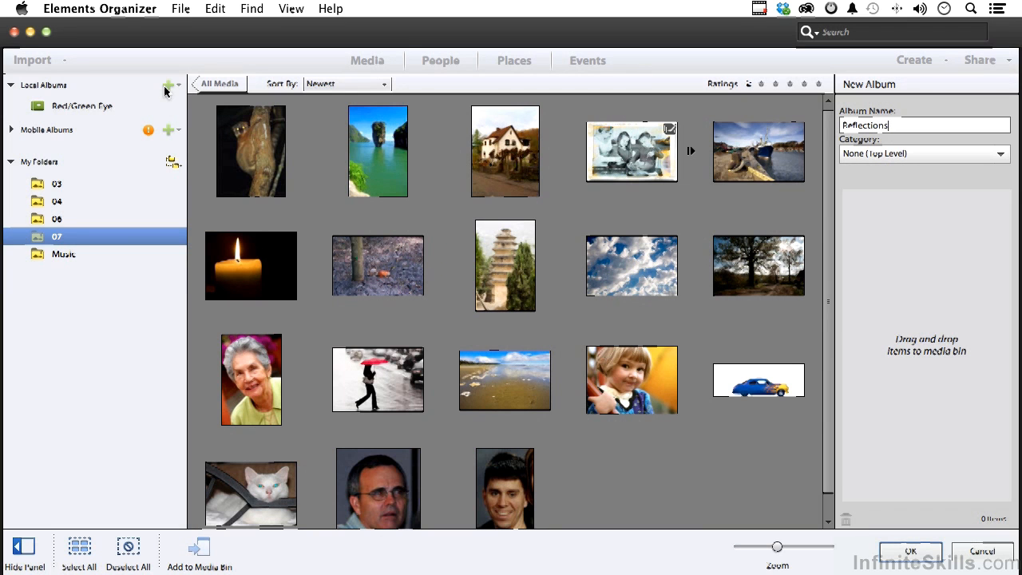
mouse_move(254, 269)
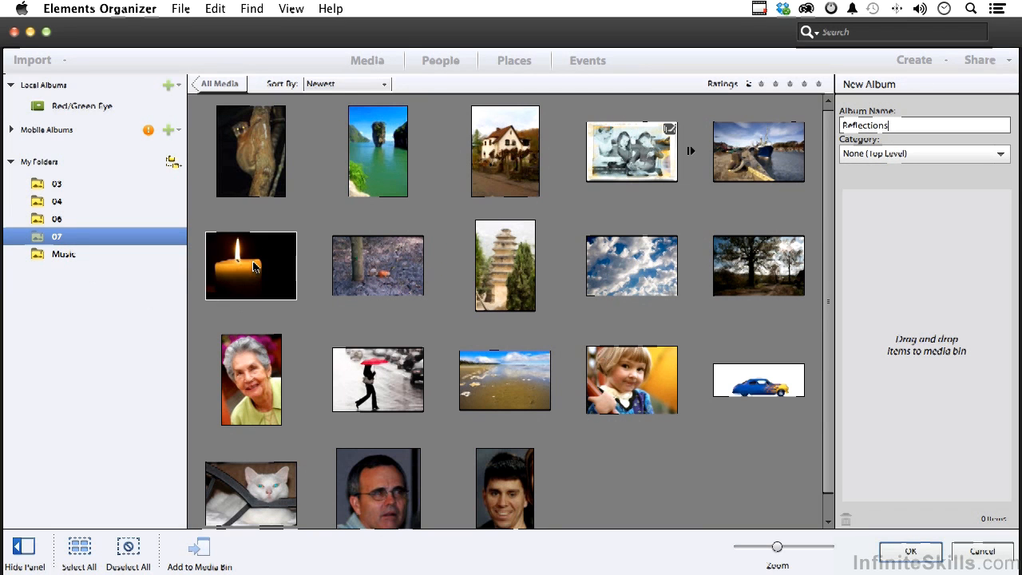
left_click_drag(251, 265, 891, 233)
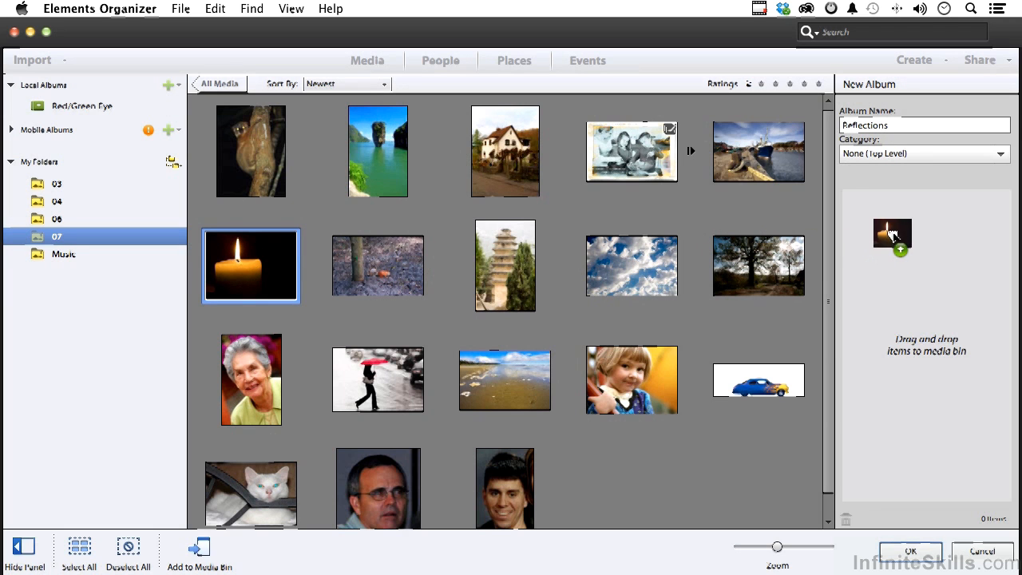
left_click_drag(250, 265, 891, 227)
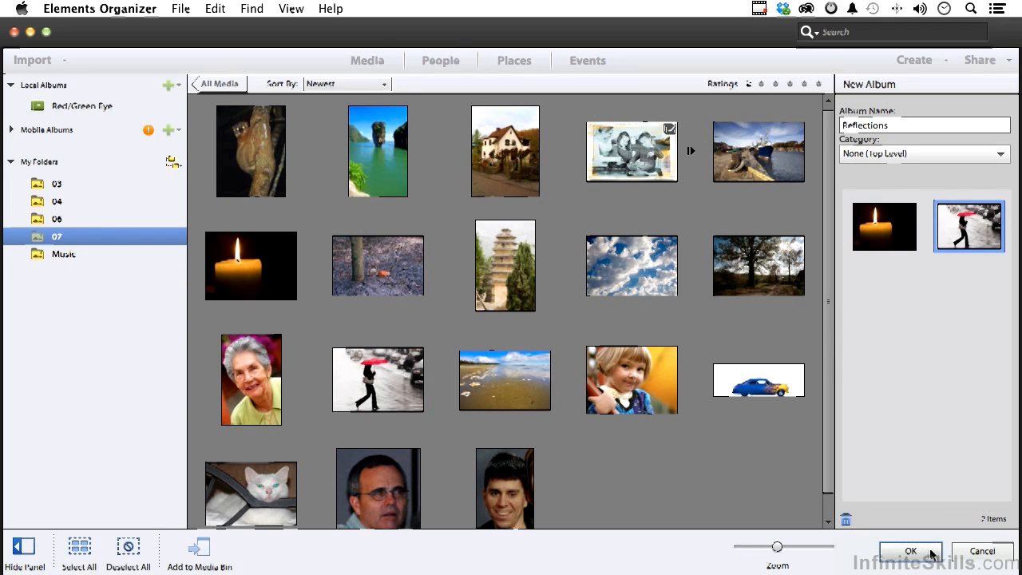
left_click(910, 551)
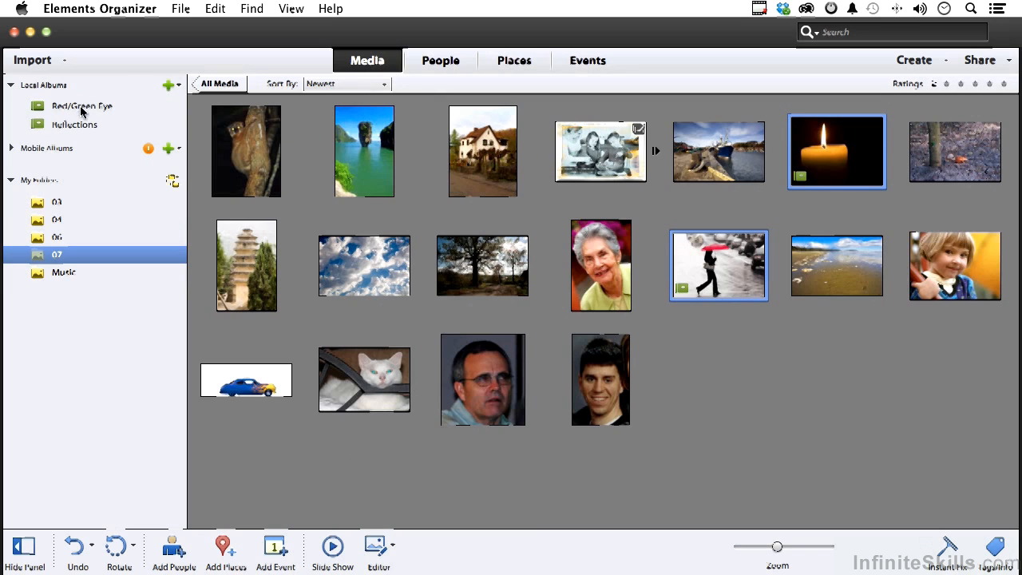
Select the Reflections album and send its two photos to the Editor
left_click(74, 124)
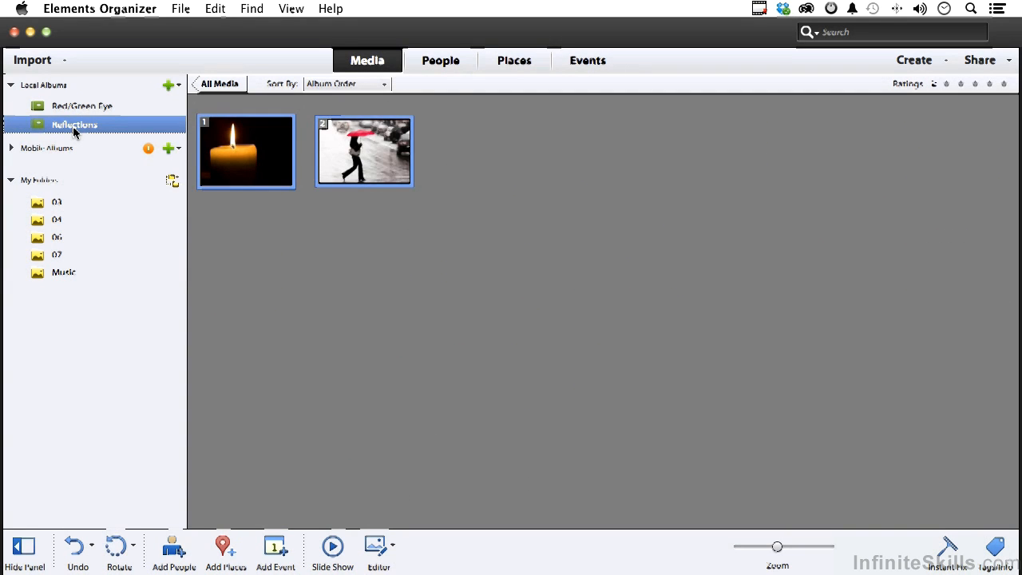
mouse_move(365, 527)
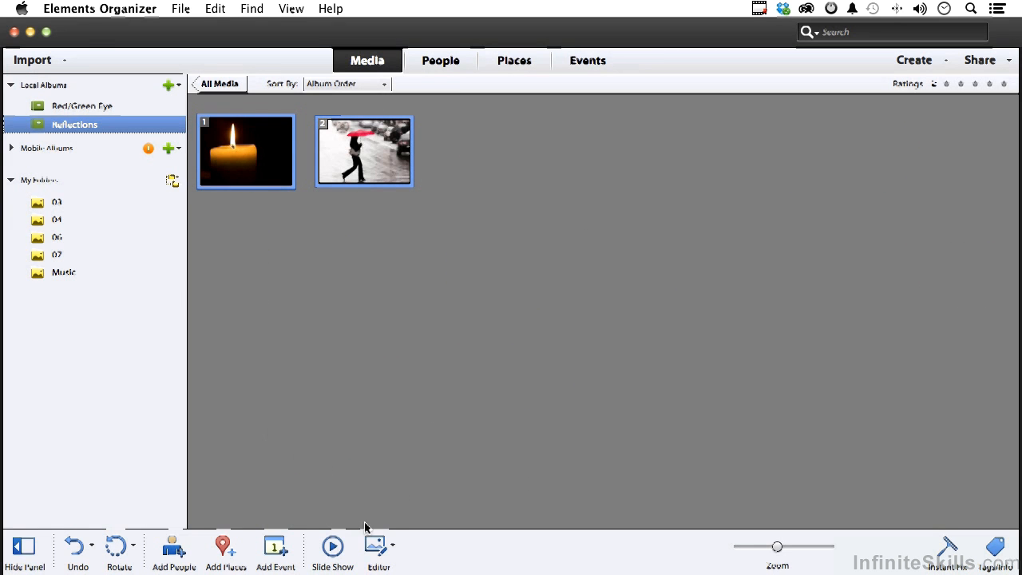
mouse_move(377, 547)
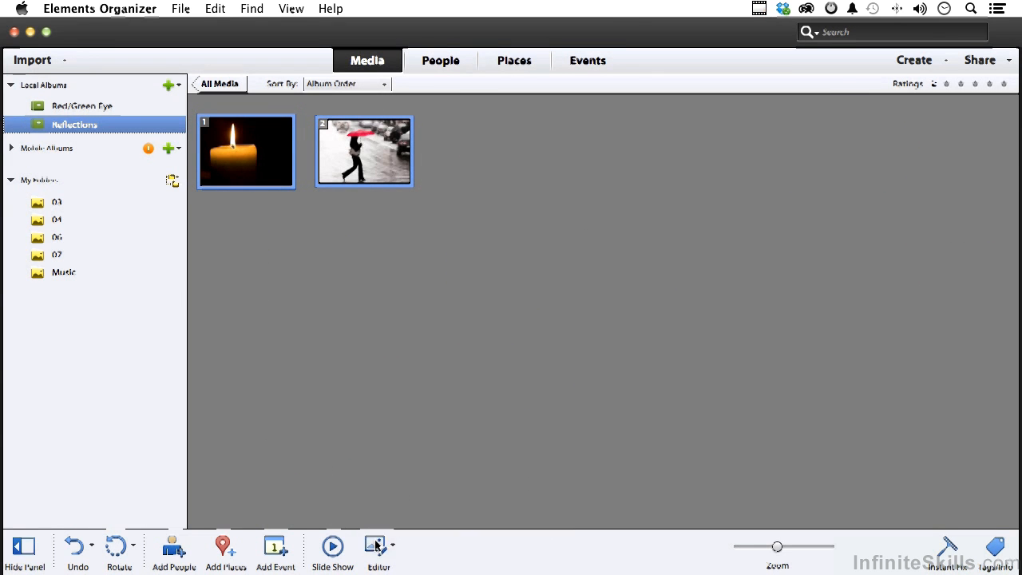
left_click(378, 551)
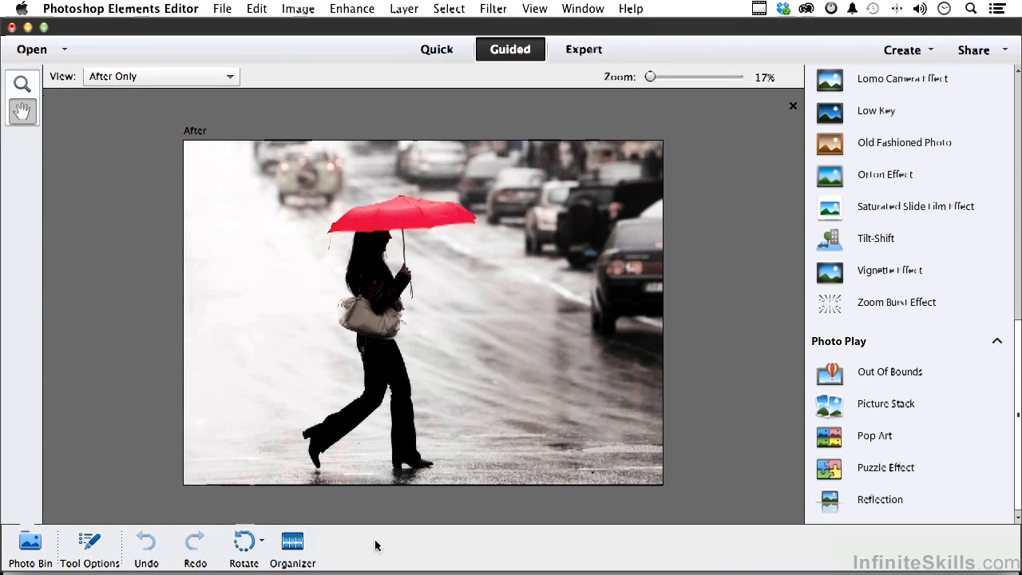
mouse_move(115, 501)
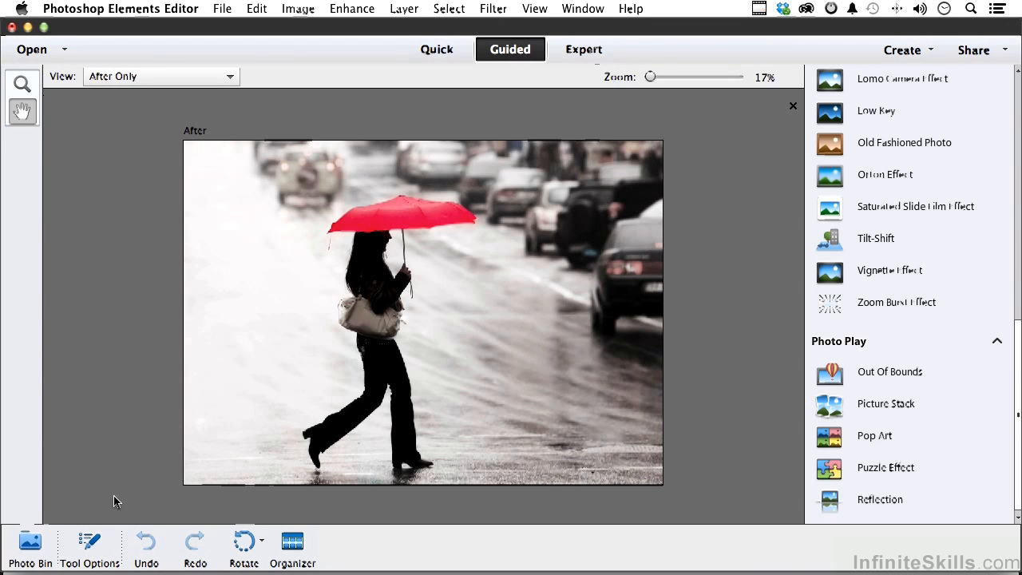
Make the candle photo the active image for guided editing
left_click(28, 551)
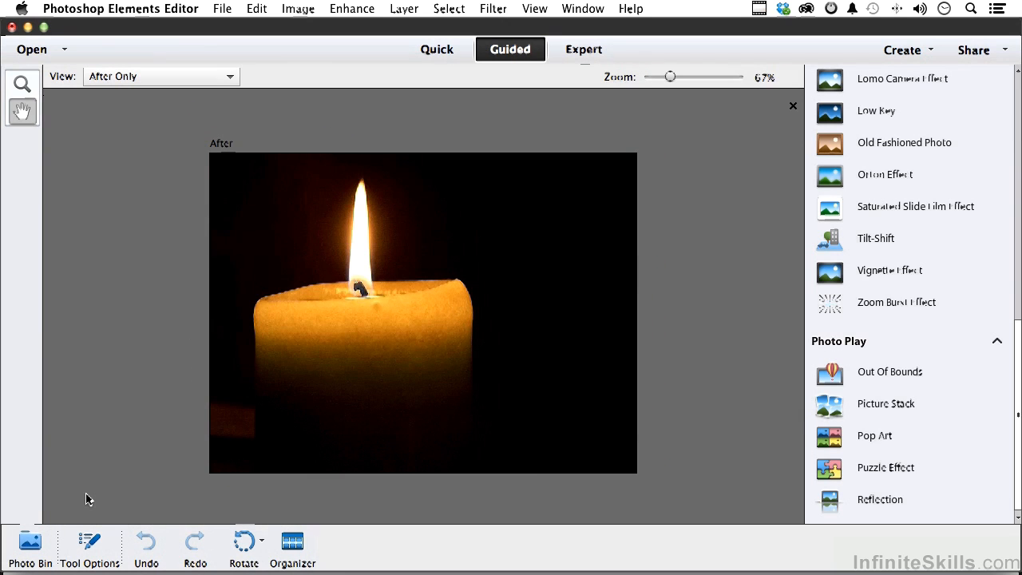
mouse_move(375, 355)
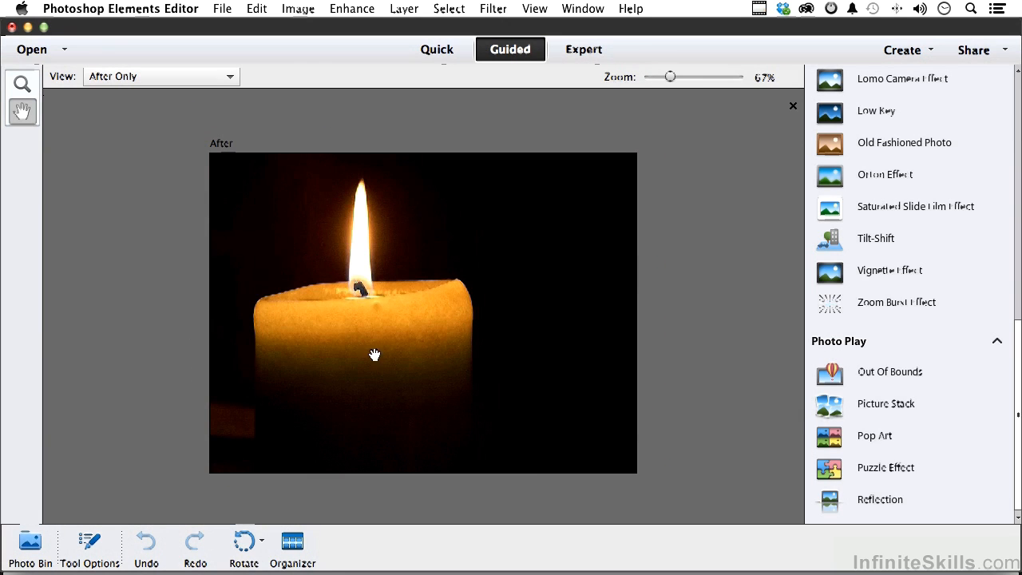
mouse_move(721, 272)
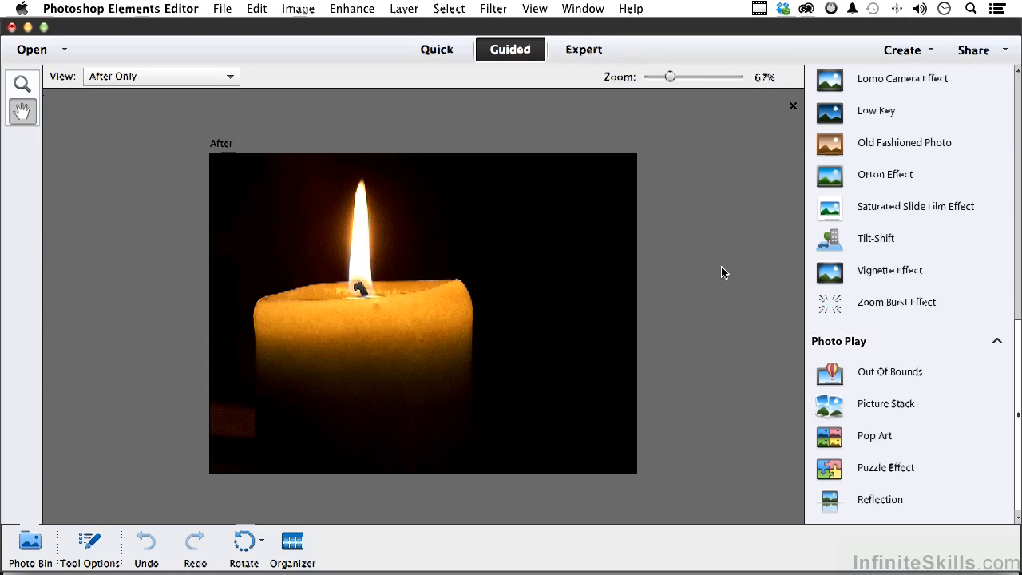
mouse_move(517, 60)
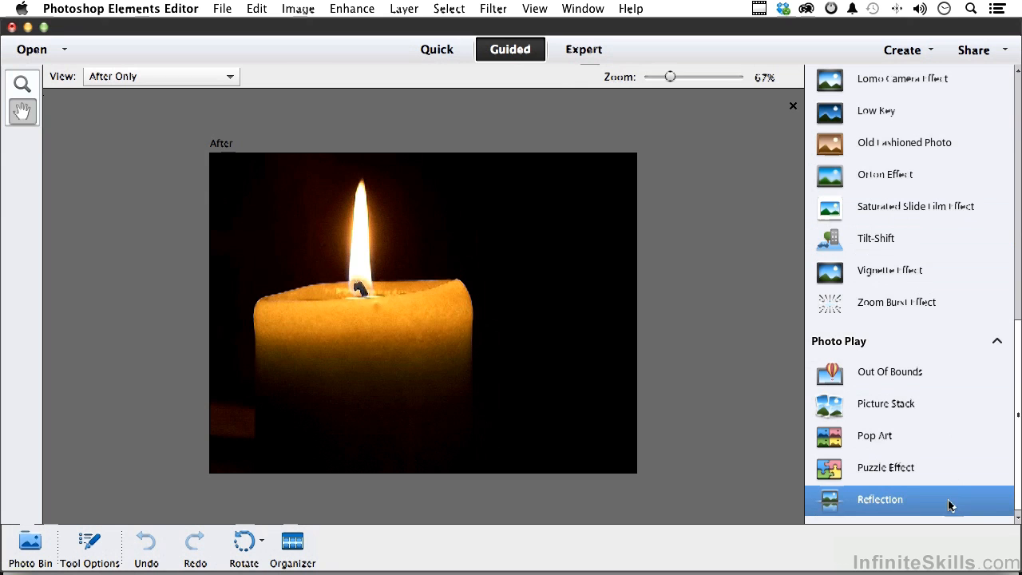
Start the Reflection guided edit and add a mirrored reflection below the candle
left_click(878, 499)
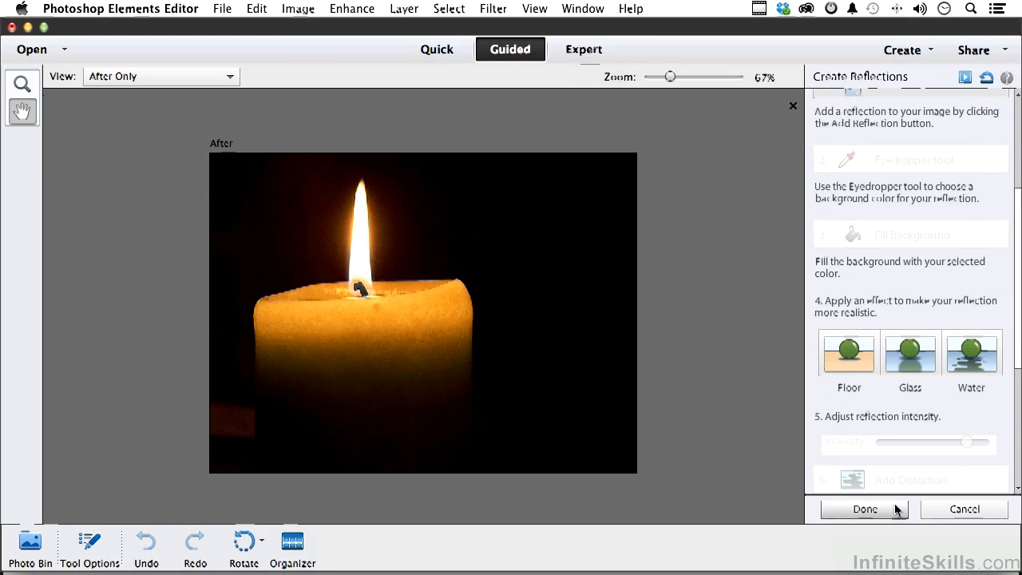
mouse_move(914, 217)
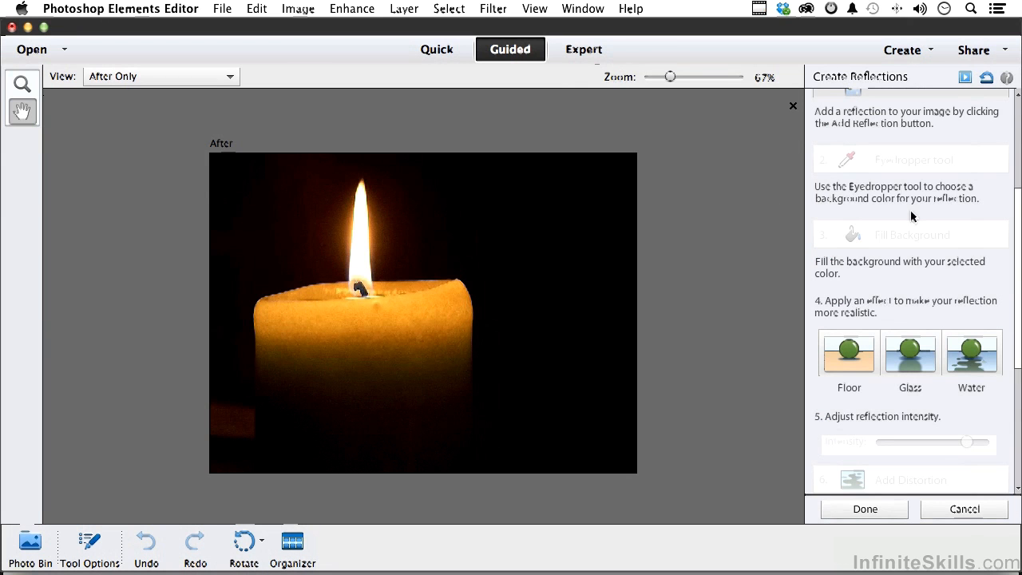
scroll("up", 3)
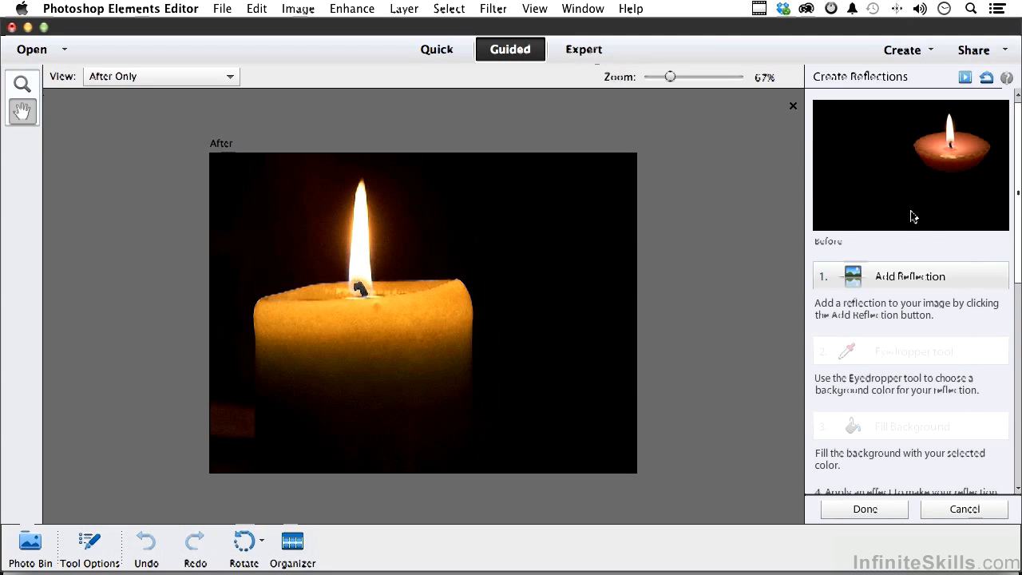
left_click(909, 275)
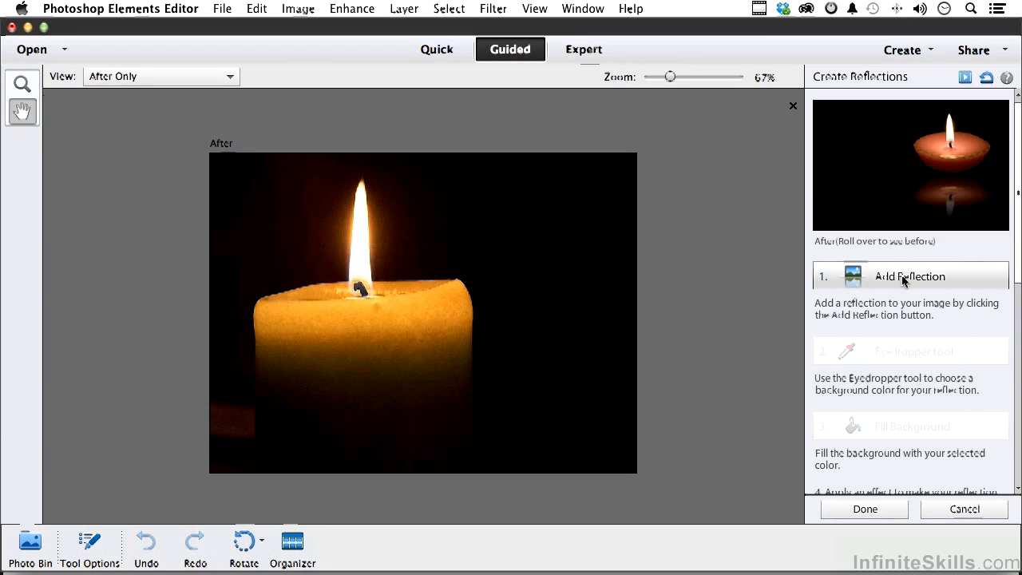
left_click(909, 275)
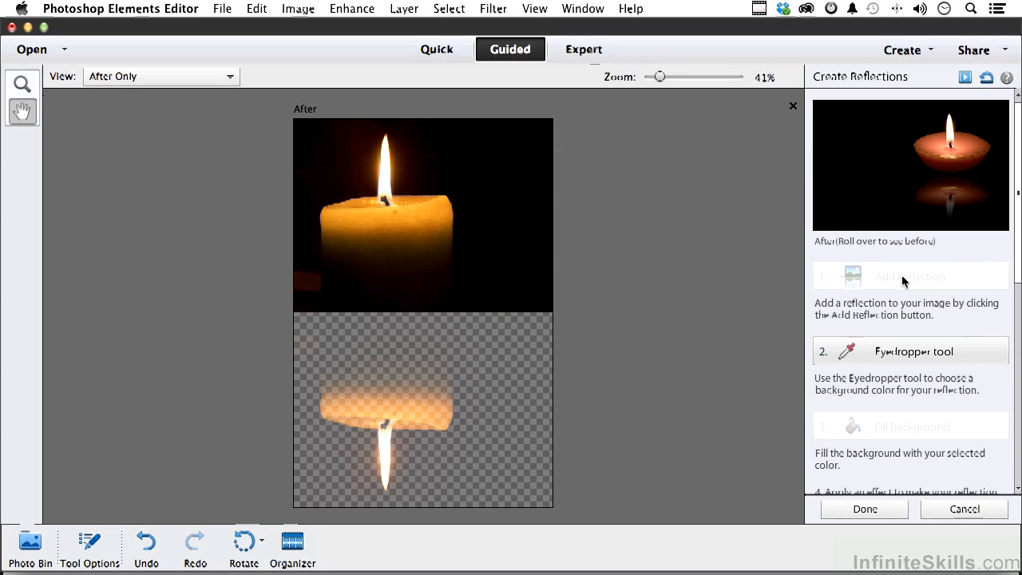
mouse_move(511, 328)
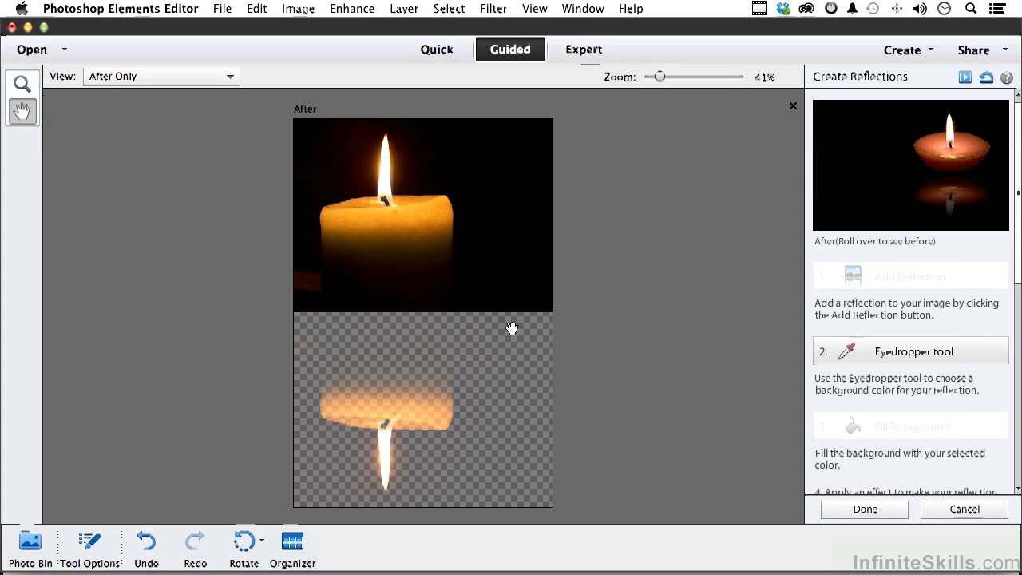
mouse_move(530, 385)
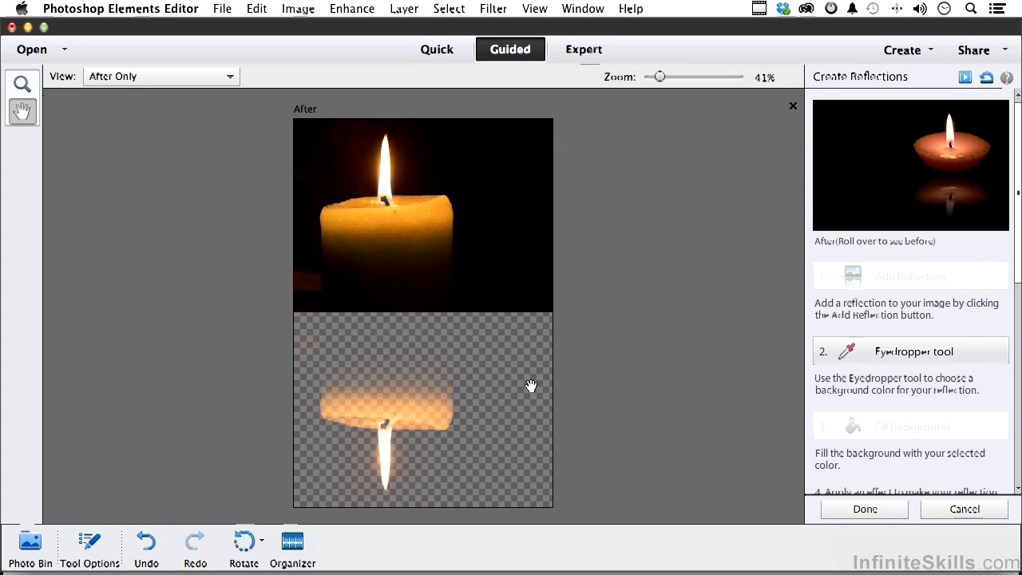
mouse_move(530, 278)
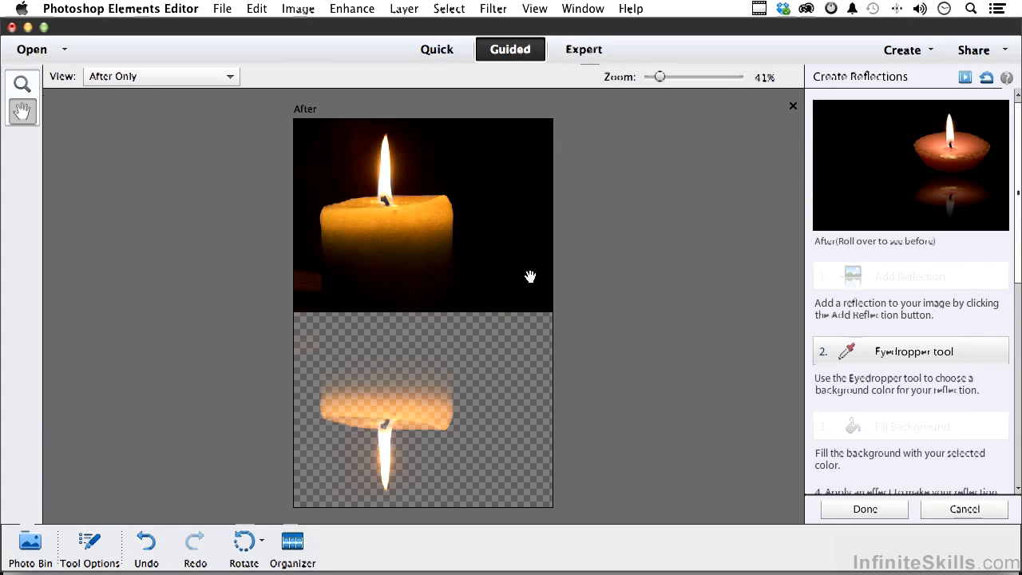
mouse_move(860, 351)
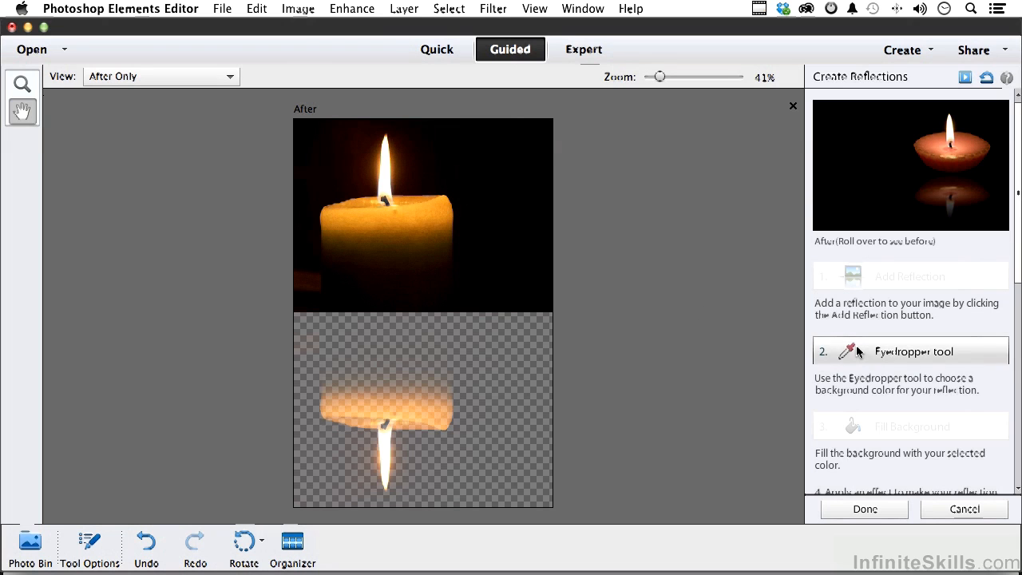
Fill the transparent area around the candle's reflection with black
left_click(910, 352)
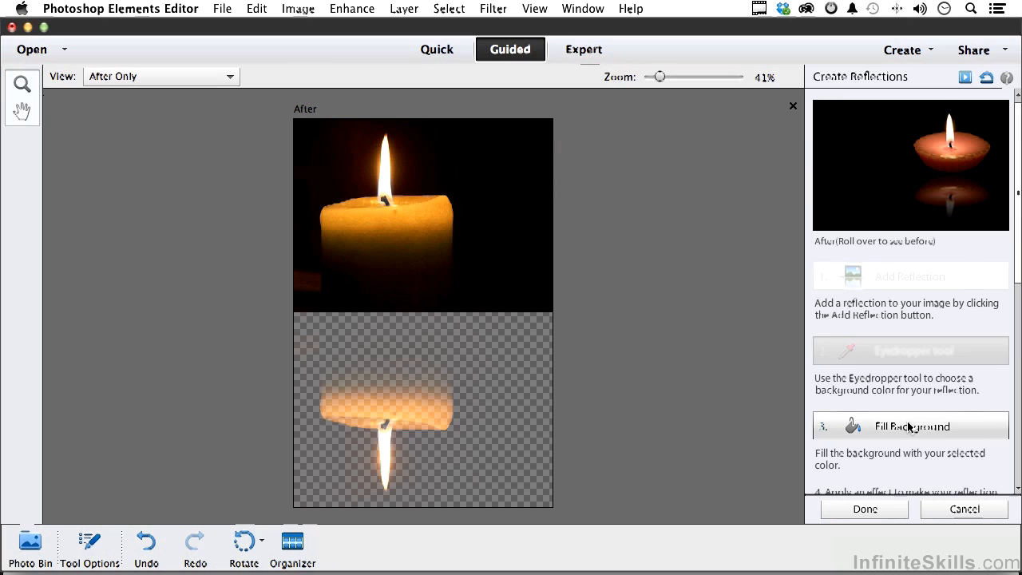
left_click(910, 425)
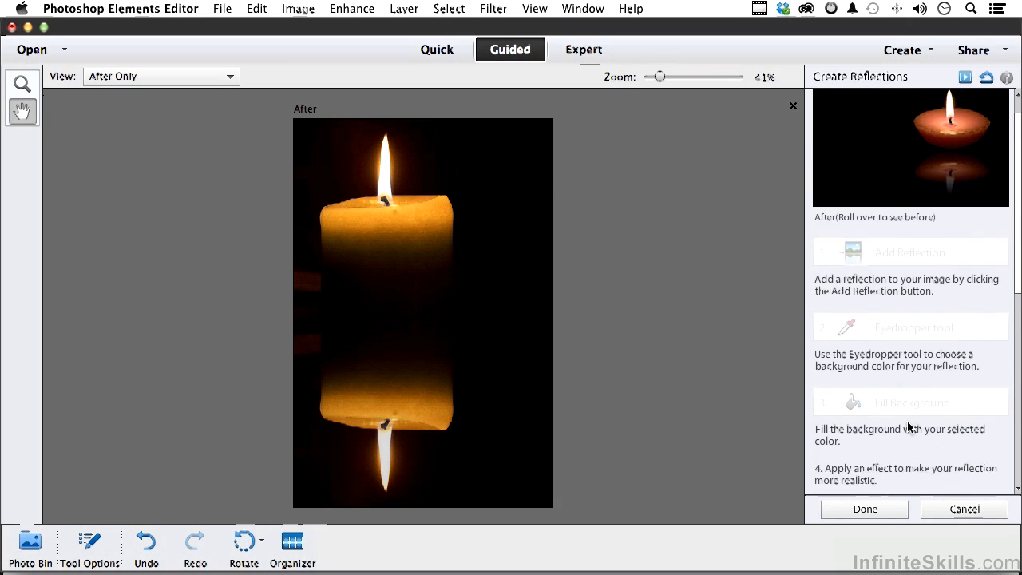
scroll("down", 3)
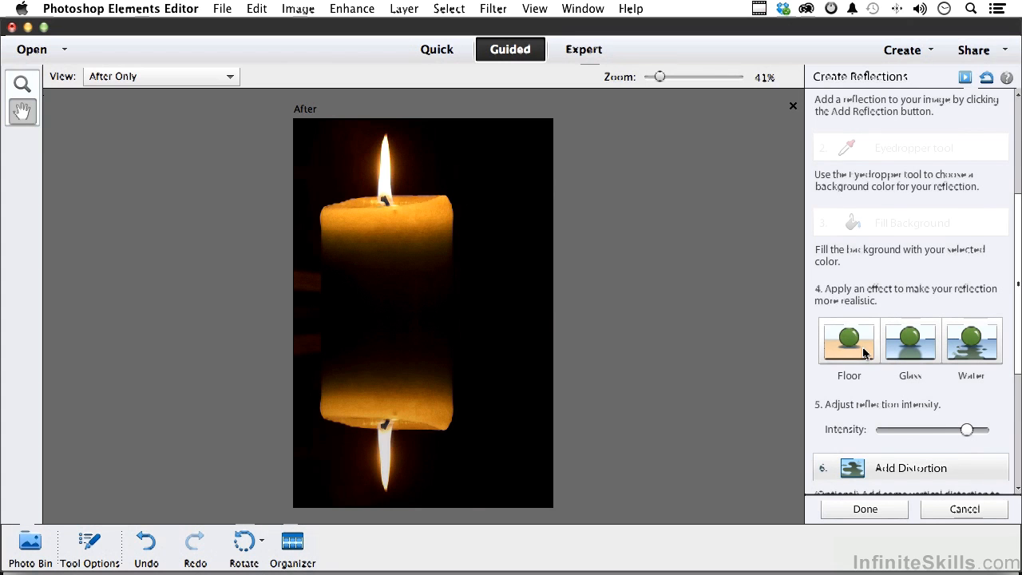
Apply the Floor effect to the reflection with a Gaussian blur radius of 2.0
left_click(848, 339)
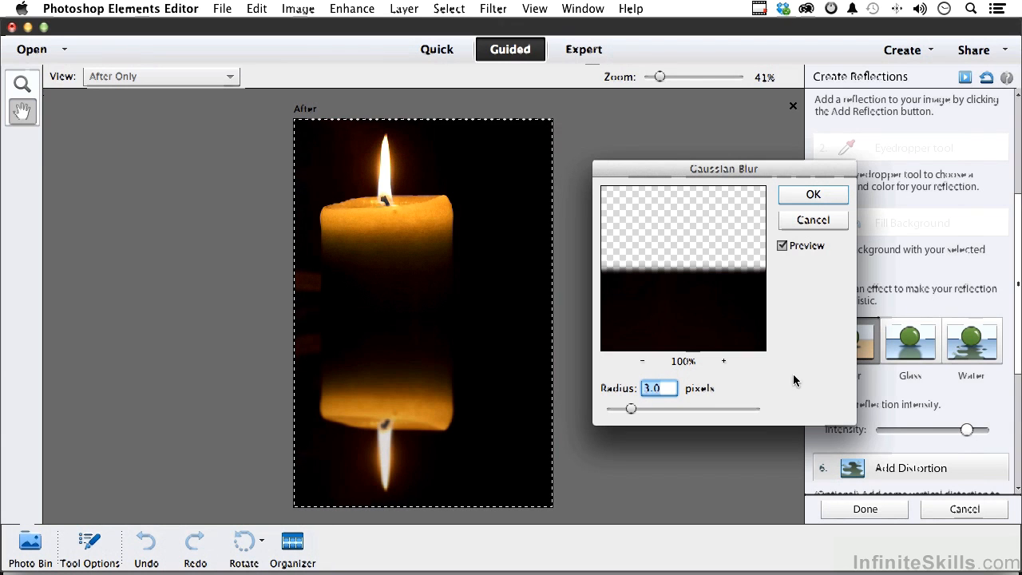
left_click_drag(631, 409, 622, 412)
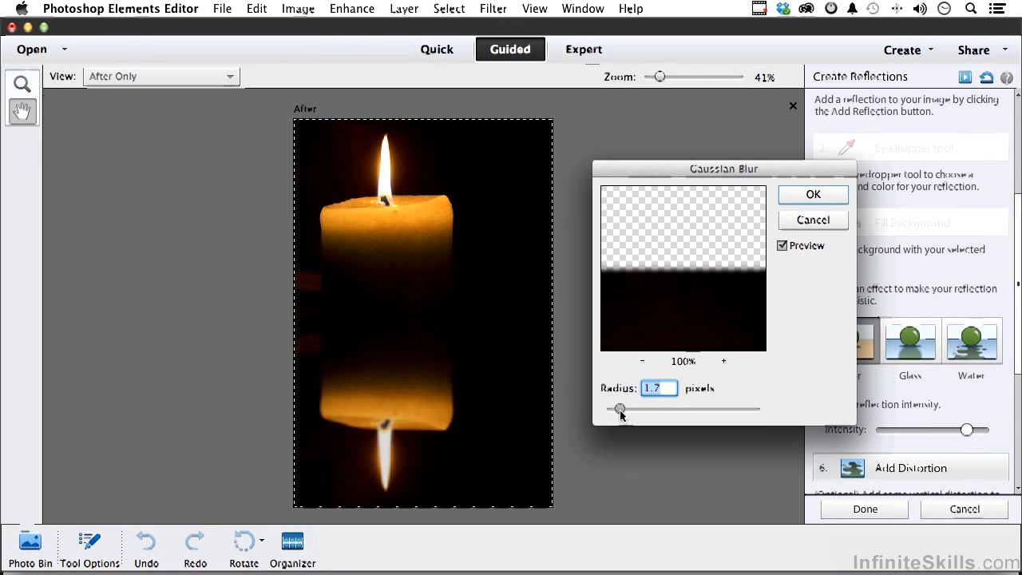
left_click_drag(620, 409, 623, 409)
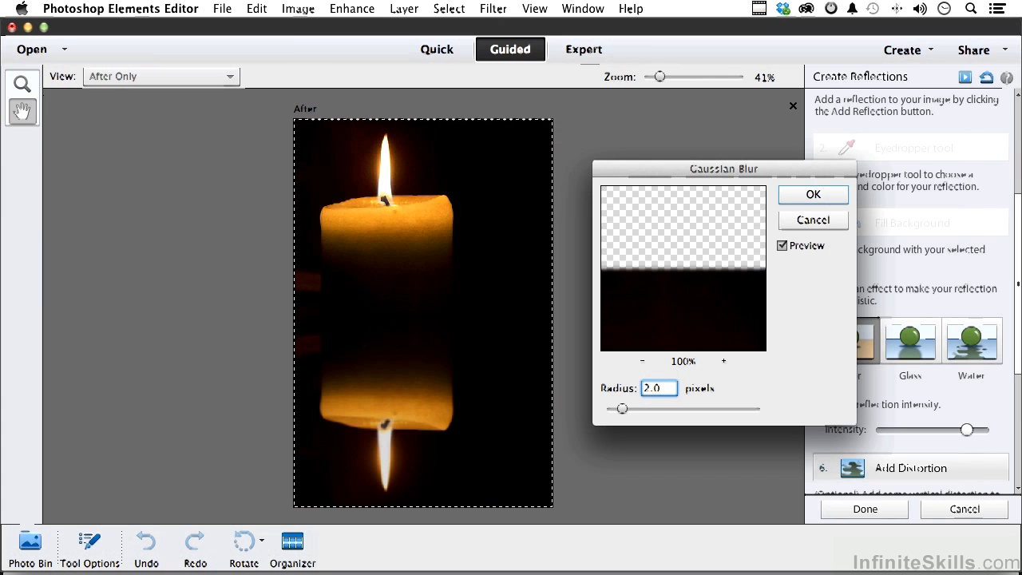
left_click(813, 195)
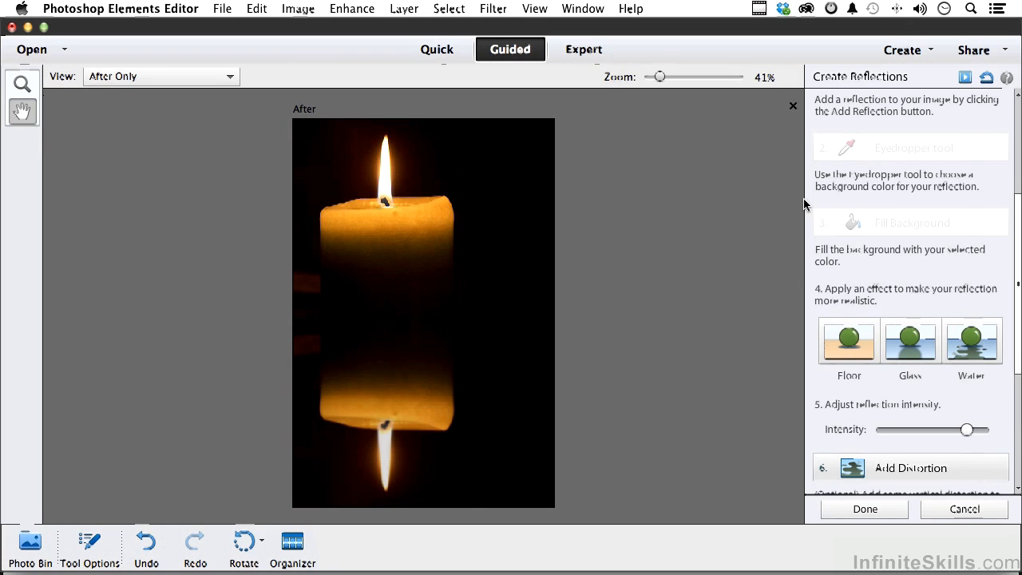
mouse_move(856, 444)
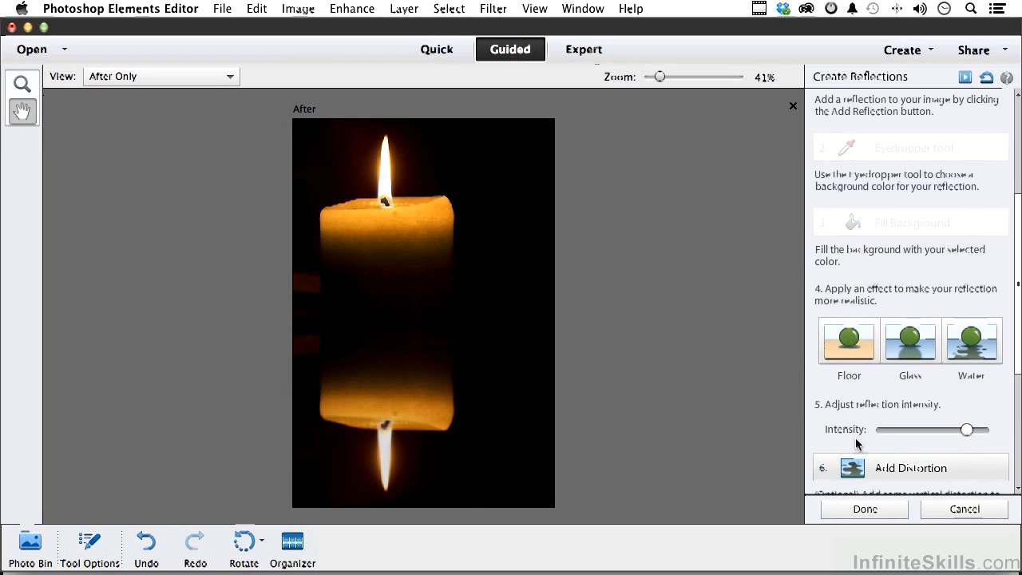
mouse_move(914, 444)
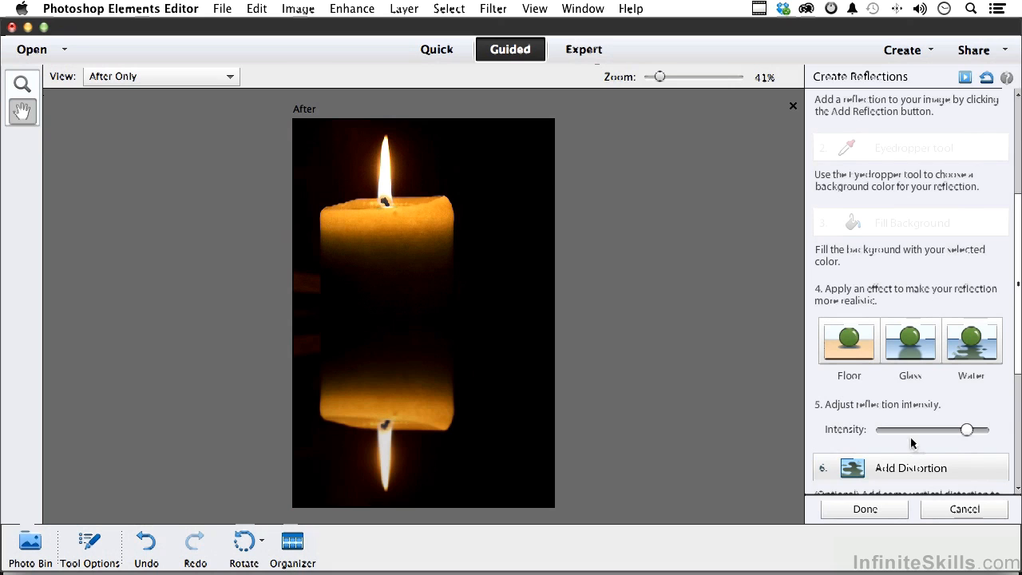
Lower the Intensity slider to a moderate value so the reflection looks fainter
left_click_drag(968, 429, 945, 430)
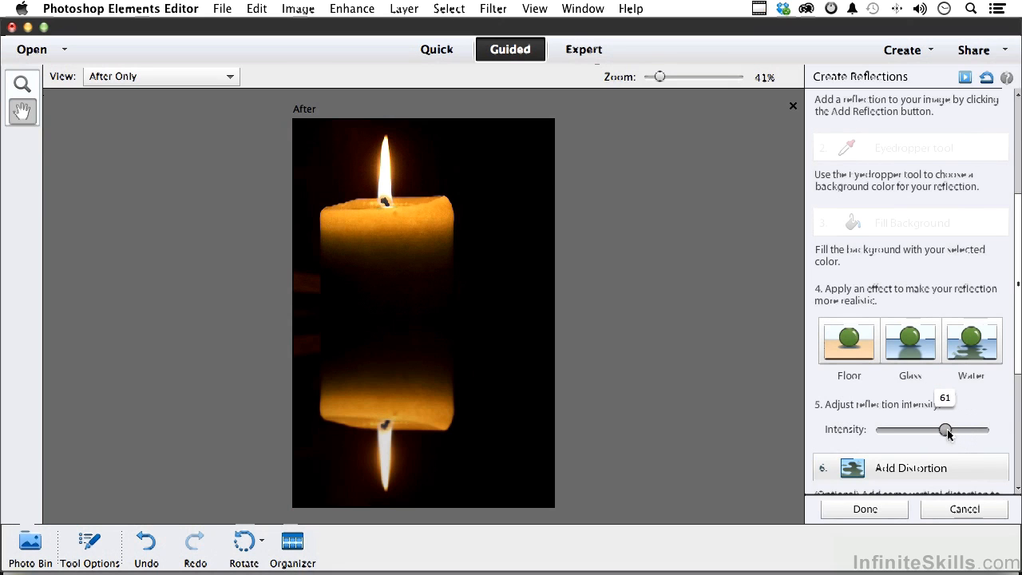
left_click_drag(945, 430, 909, 429)
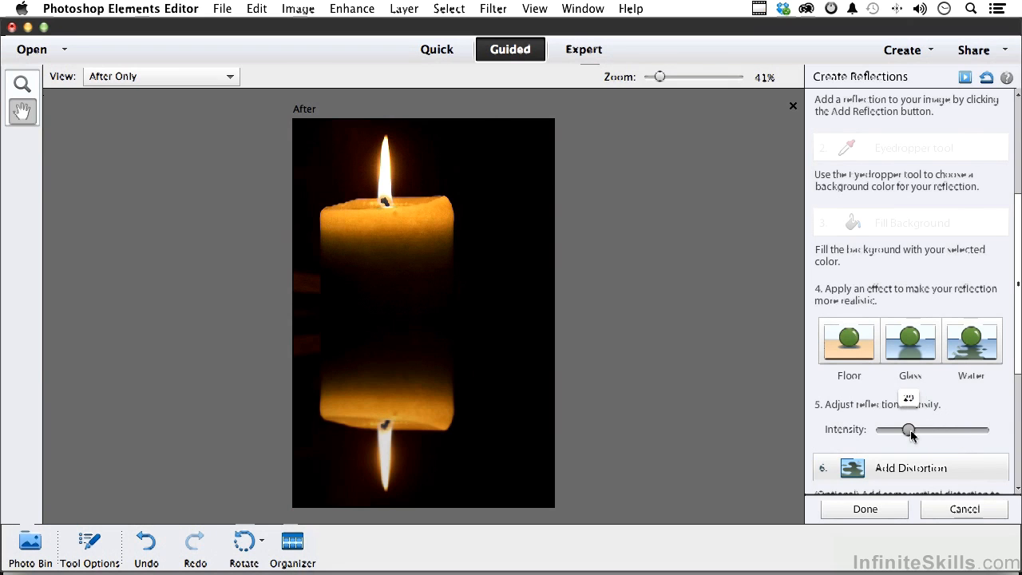
left_click_drag(907, 429, 933, 430)
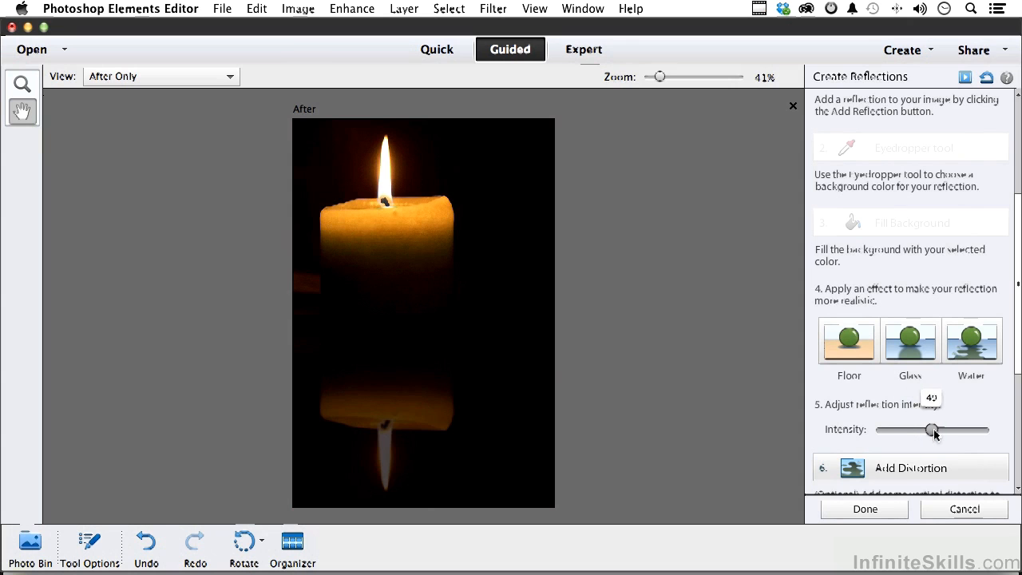
left_click_drag(932, 431, 945, 431)
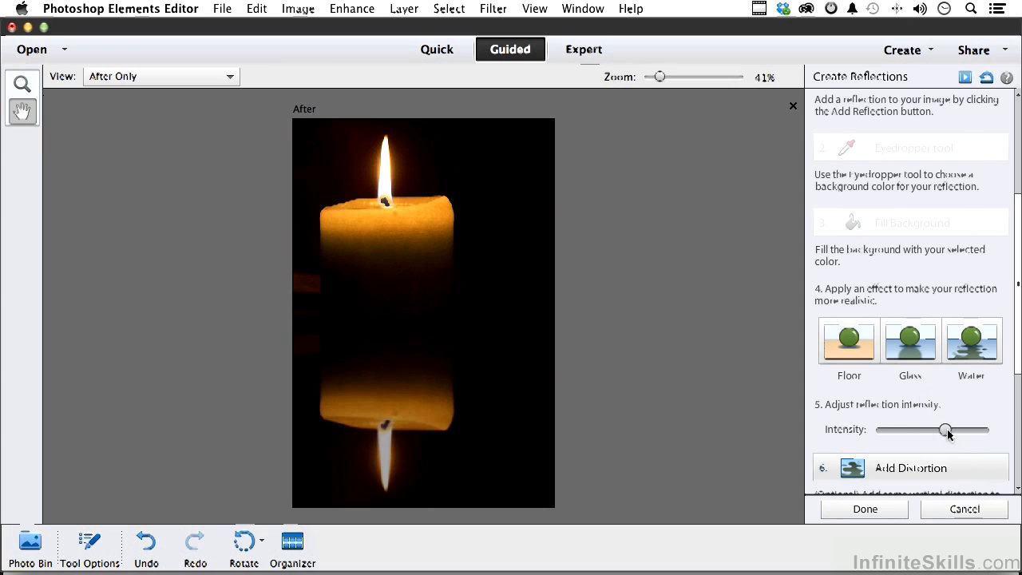
Scroll the guided panel down to the distortion and crop options
scroll("down", 3)
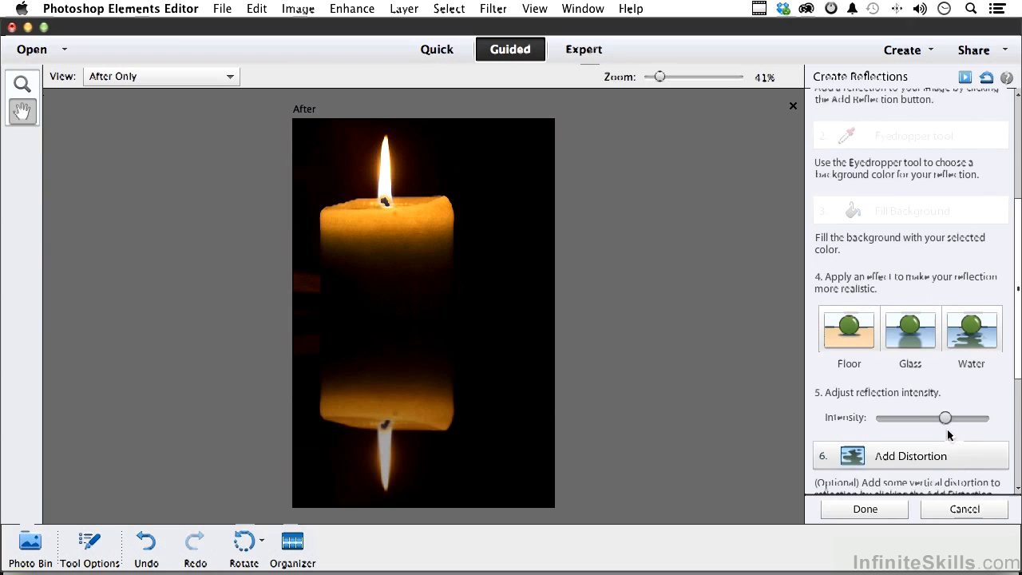
scroll("down", 3)
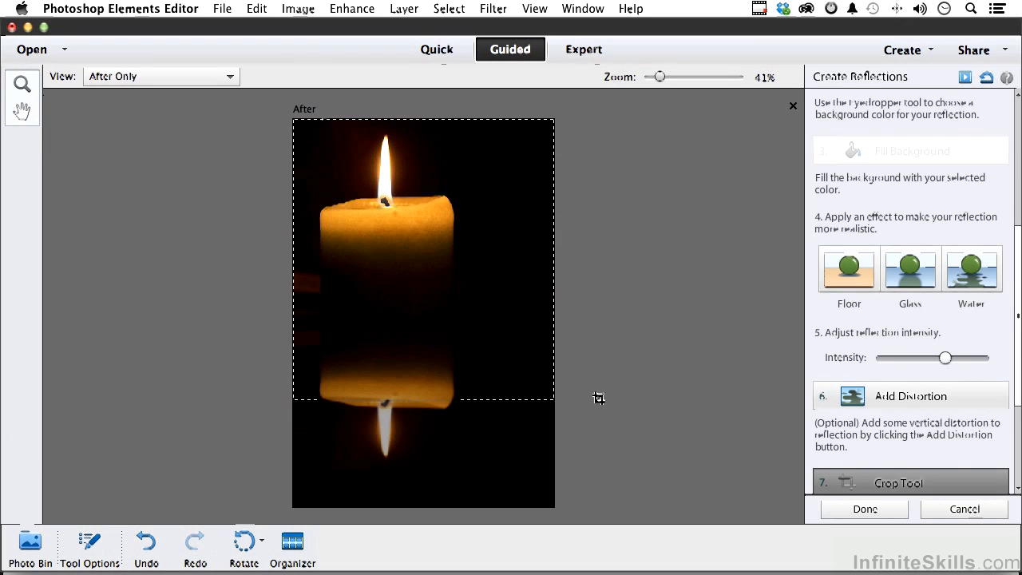
Extend the marquee below the reflected flame and commit the crop
left_click_drag(423, 399, 423, 447)
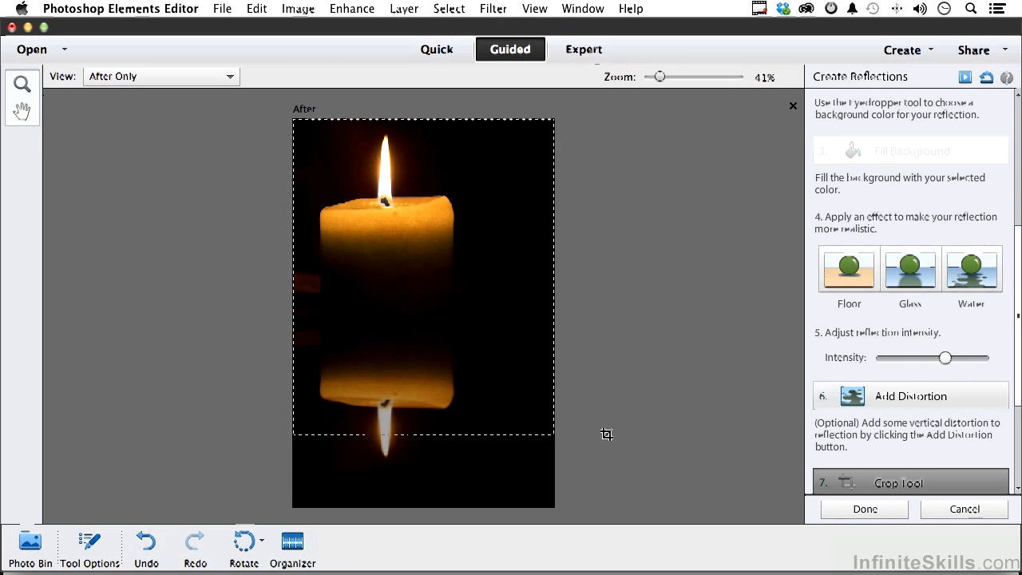
left_click(897, 482)
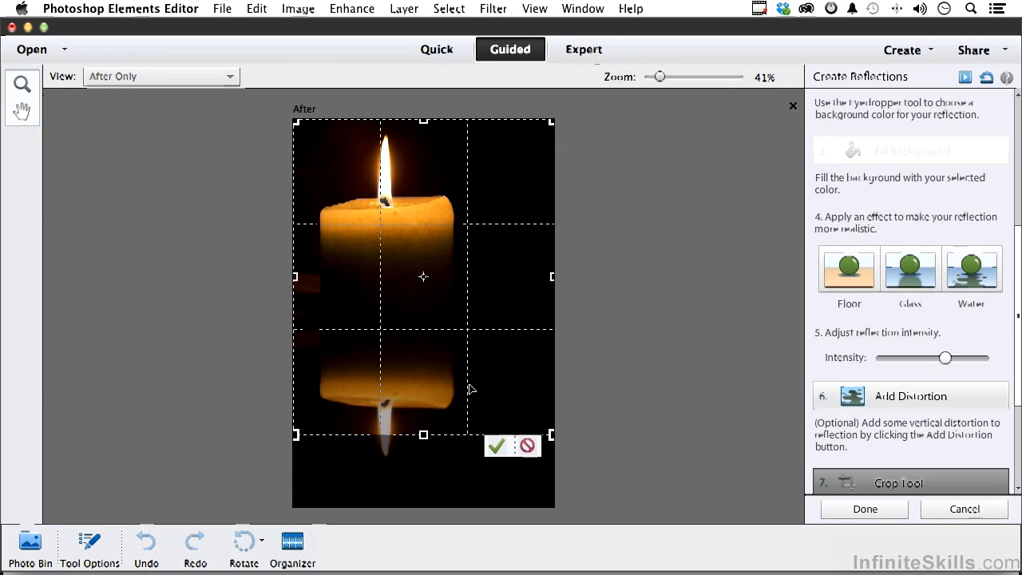
left_click(495, 446)
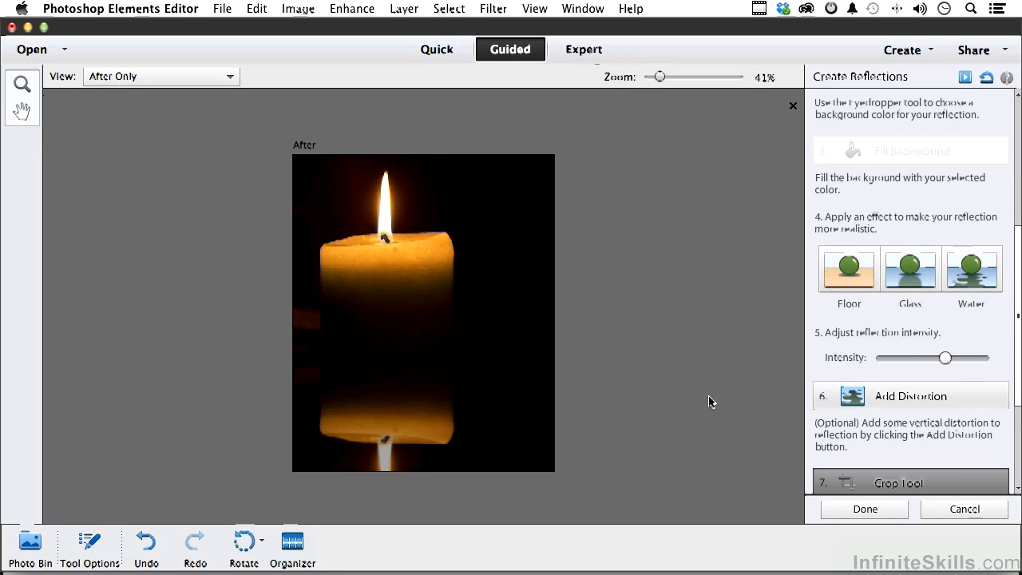
mouse_move(97, 520)
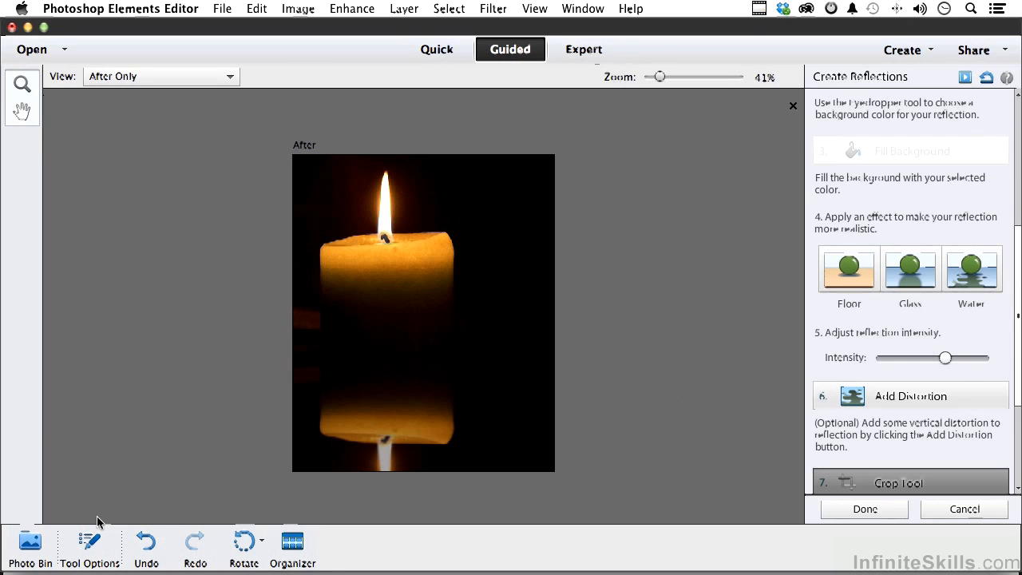
Add a mirrored reflection beneath the umbrella-girl photo and fill its background
left_click(28, 546)
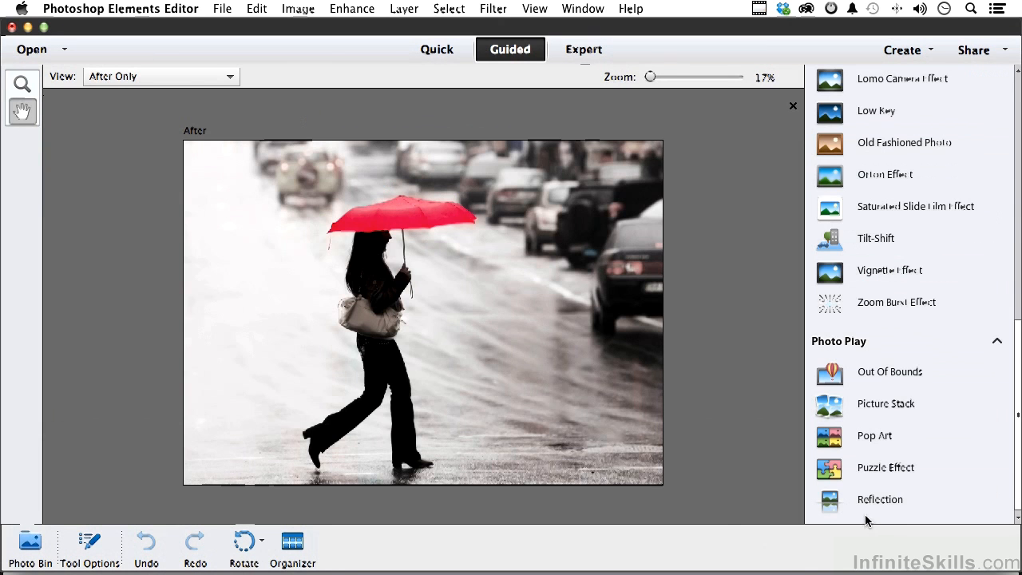
left_click(880, 498)
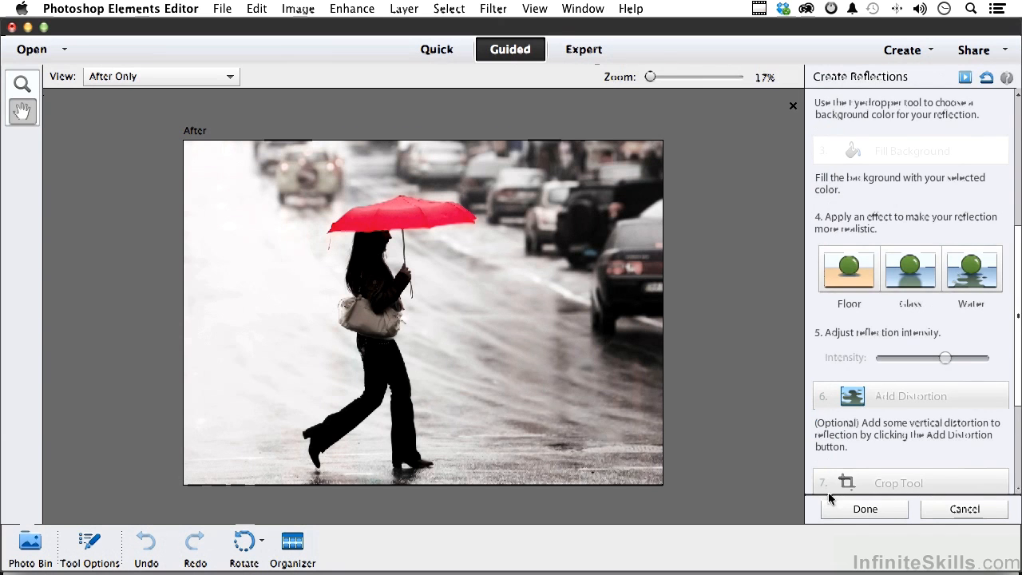
scroll("up", 3)
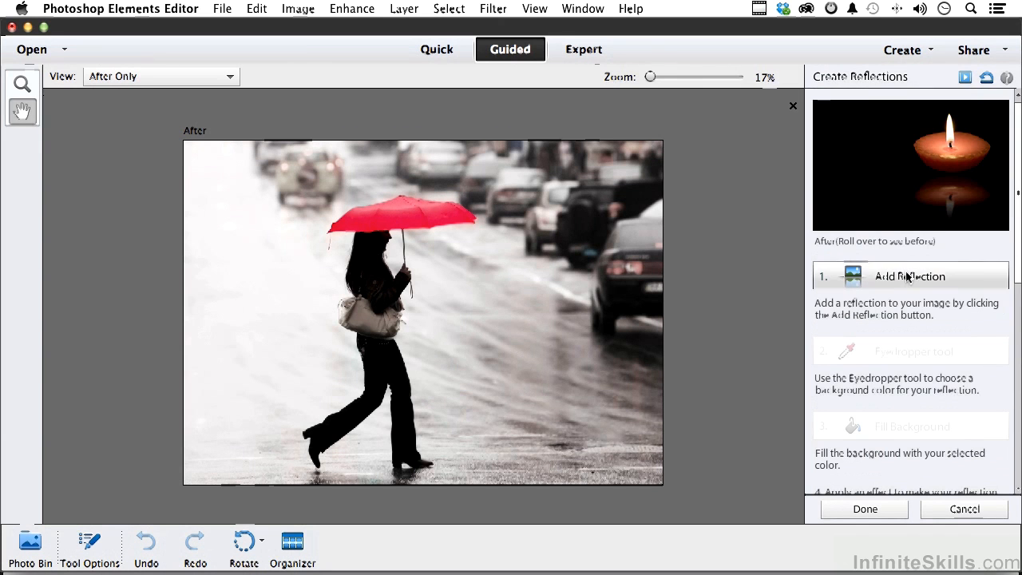
left_click(909, 274)
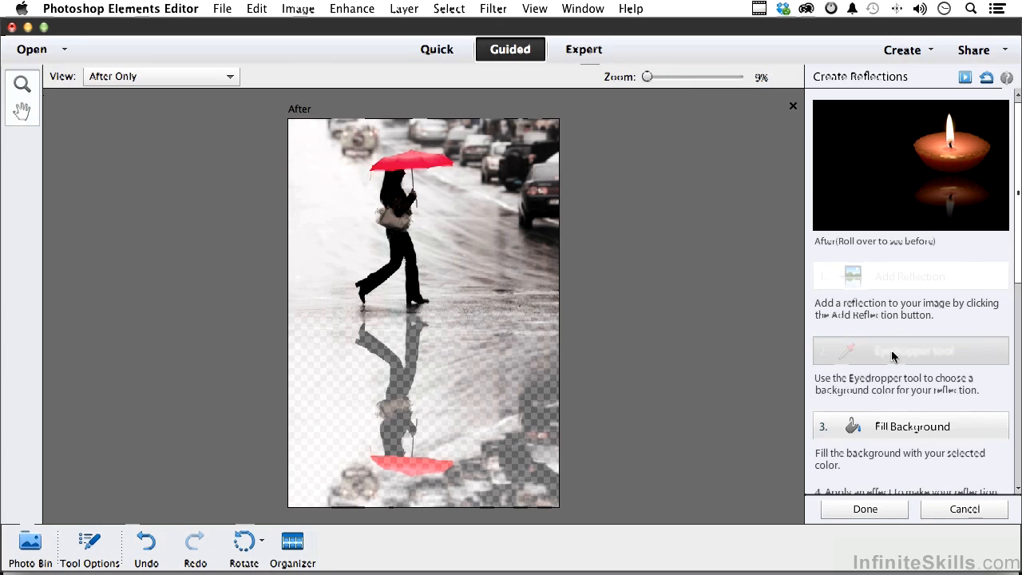
mouse_move(575, 303)
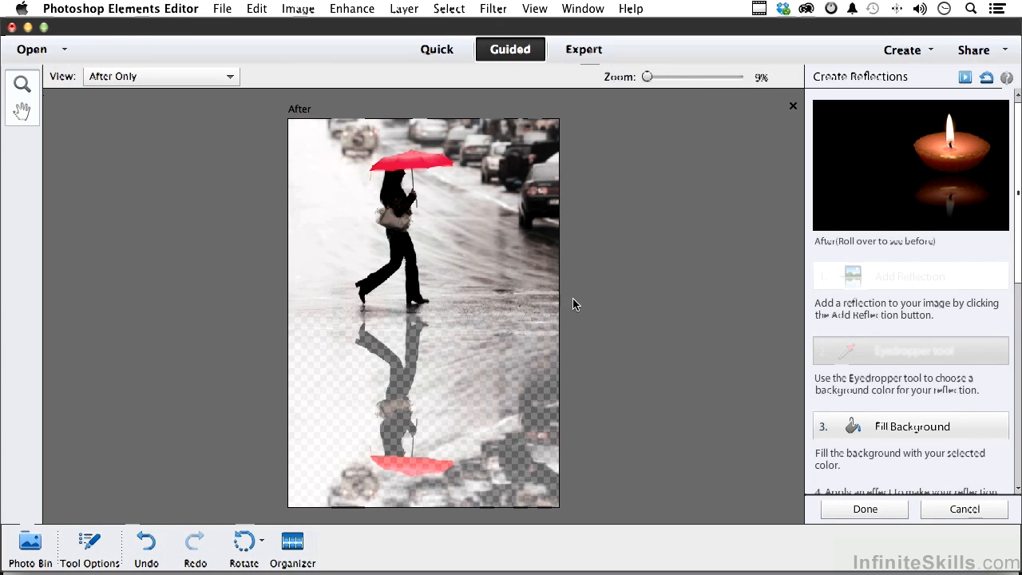
left_click(910, 425)
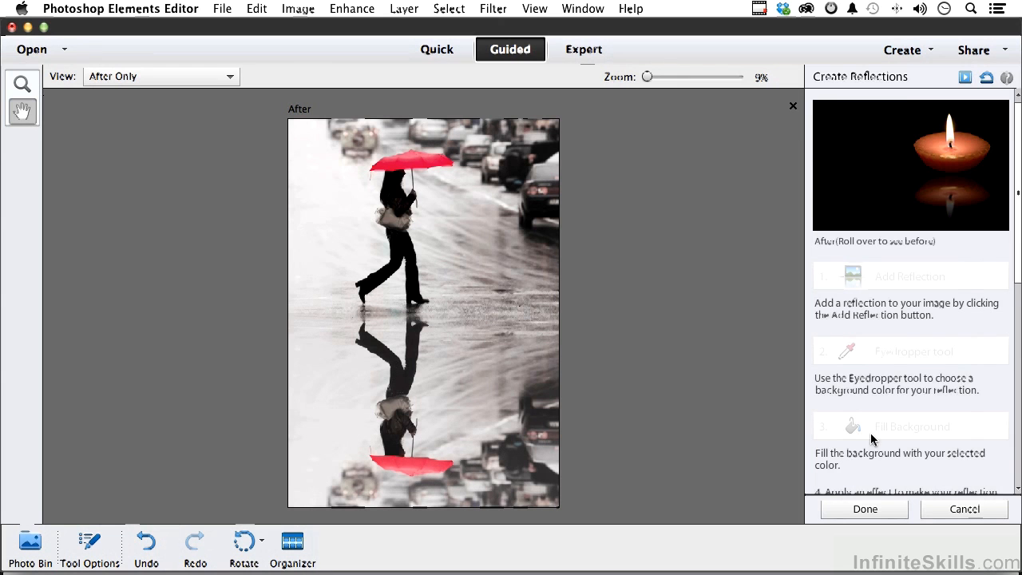
Apply the Water effect to the reflection, accepting the default Ripple settings
scroll("down", 3)
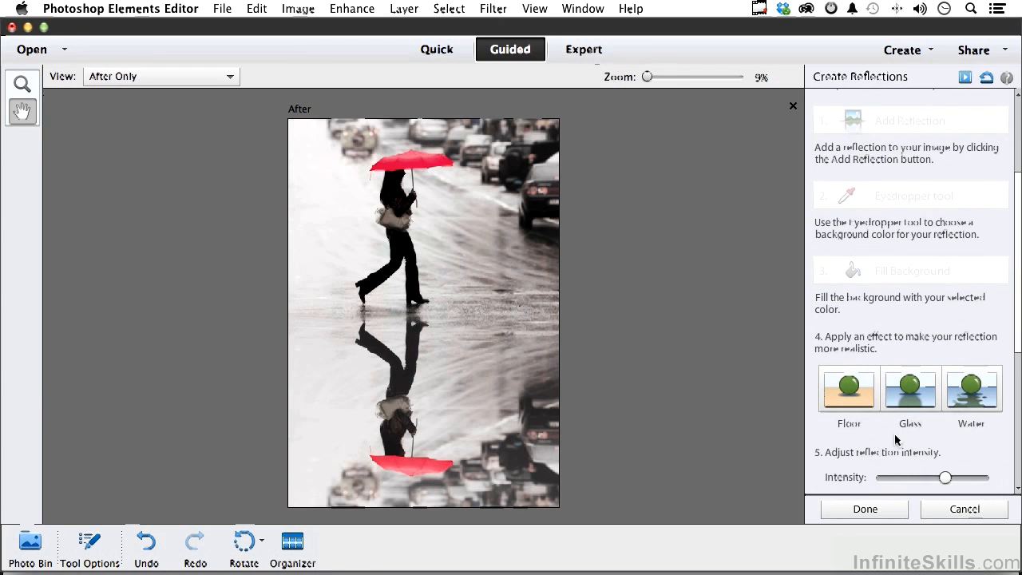
left_click(971, 389)
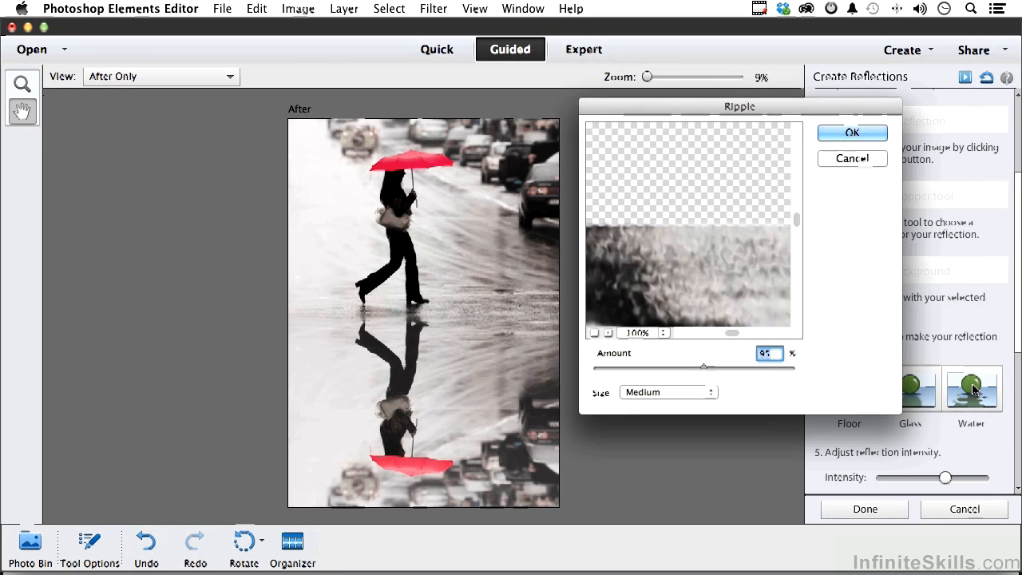
mouse_move(684, 265)
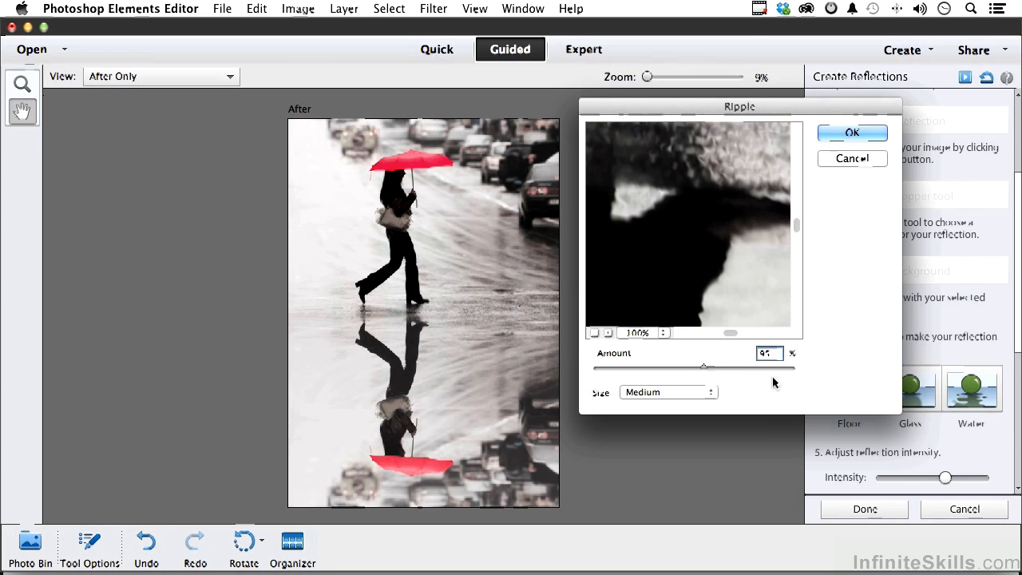
left_click(668, 391)
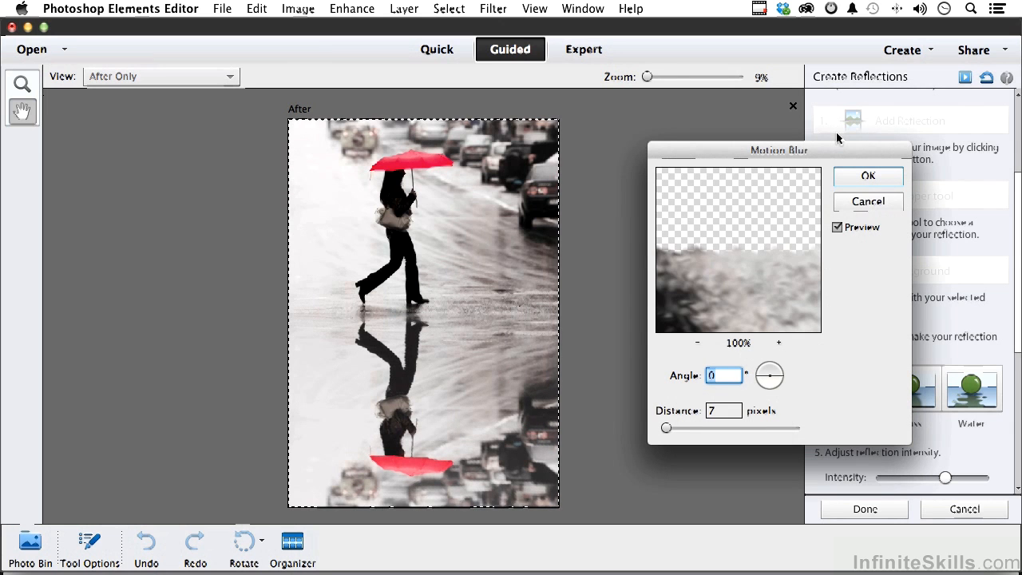
mouse_move(827, 238)
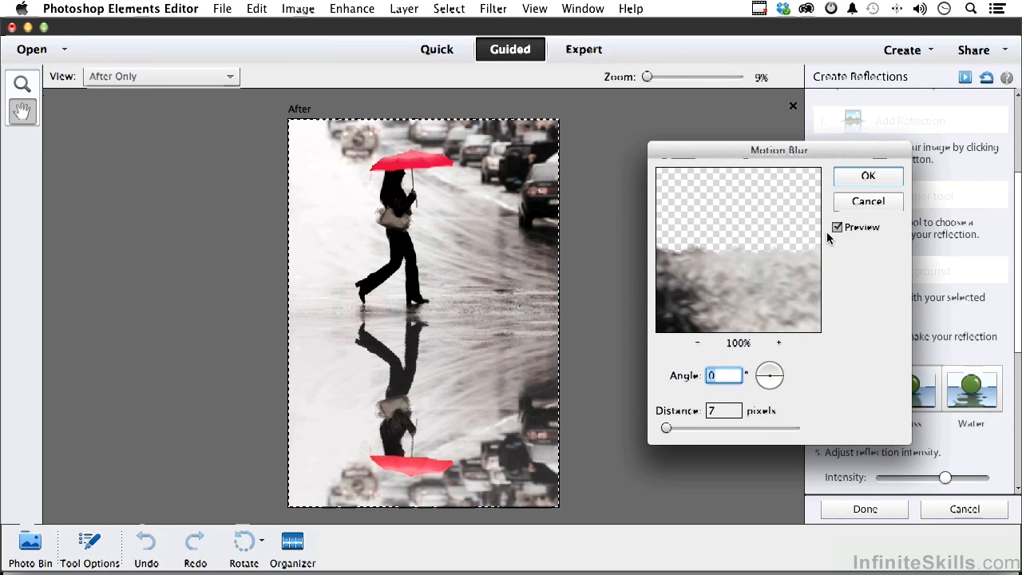
Set the Motion Blur distance to 40 pixels and confirm it
left_click_drag(666, 428, 681, 428)
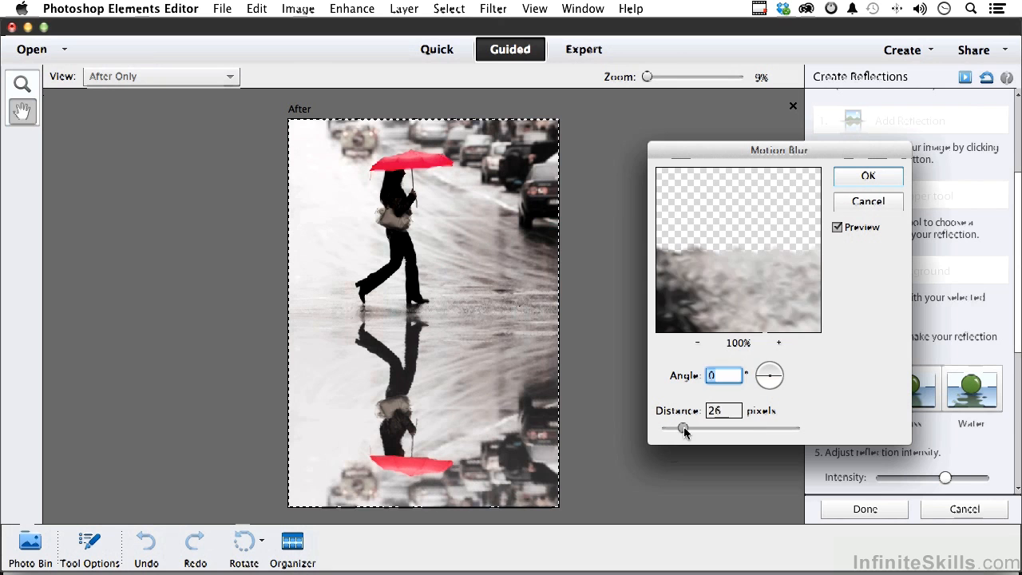
left_click_drag(683, 428, 690, 428)
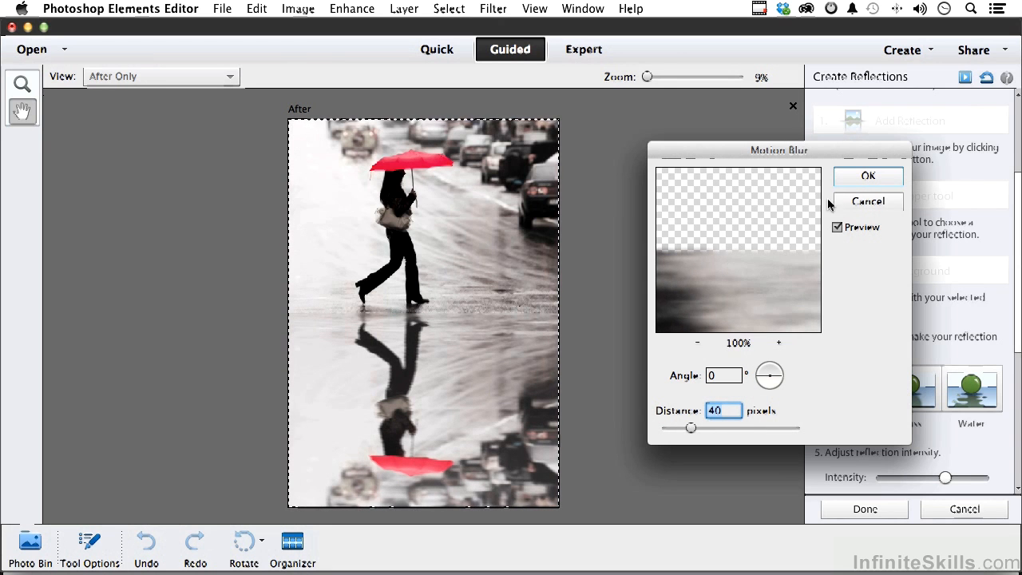
left_click(869, 176)
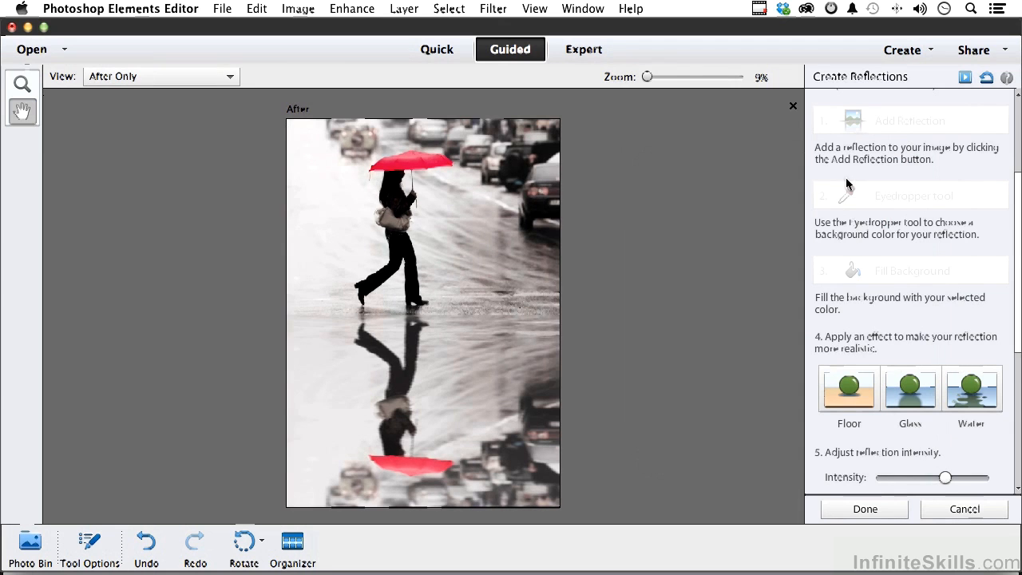
Lower the reflection's Intensity, then apply Add Distortion to squash it vertically
scroll("down", 3)
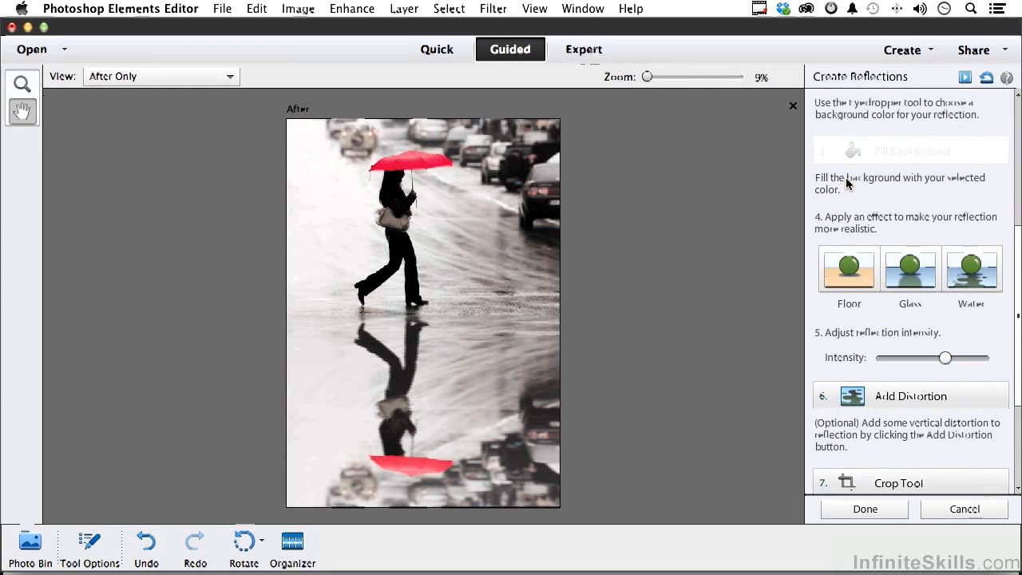
left_click_drag(945, 358, 932, 357)
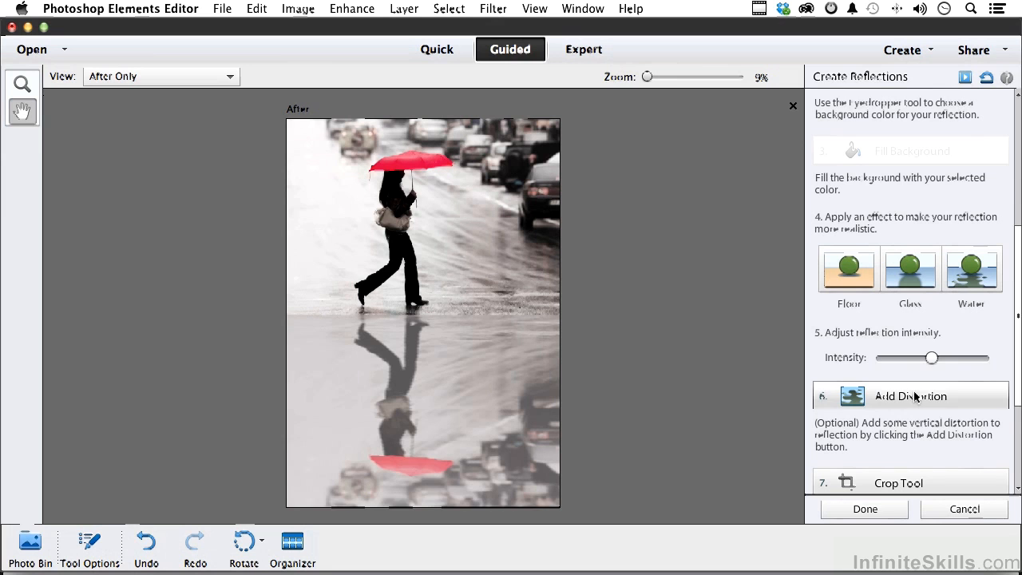
left_click(911, 396)
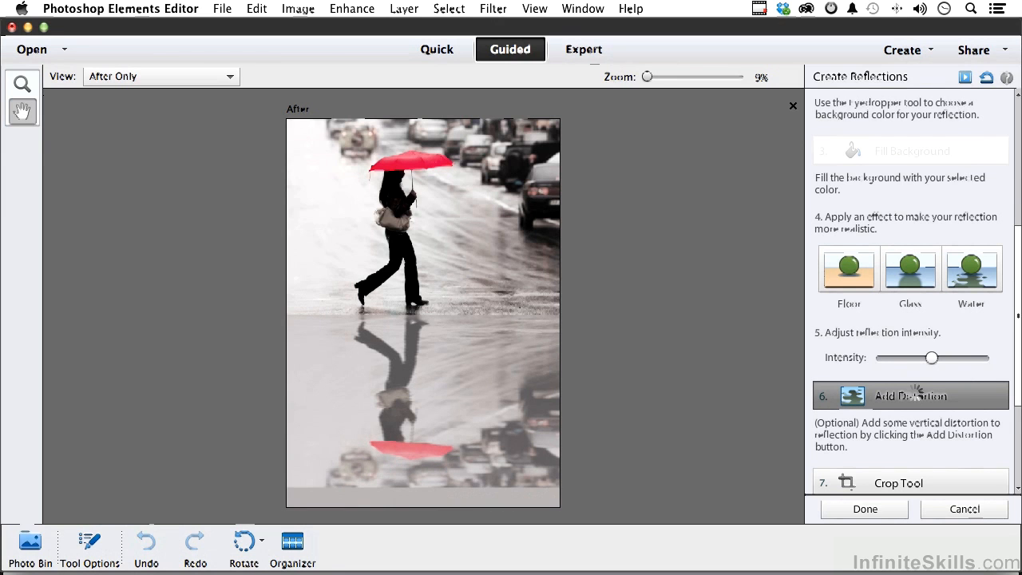
left_click(910, 396)
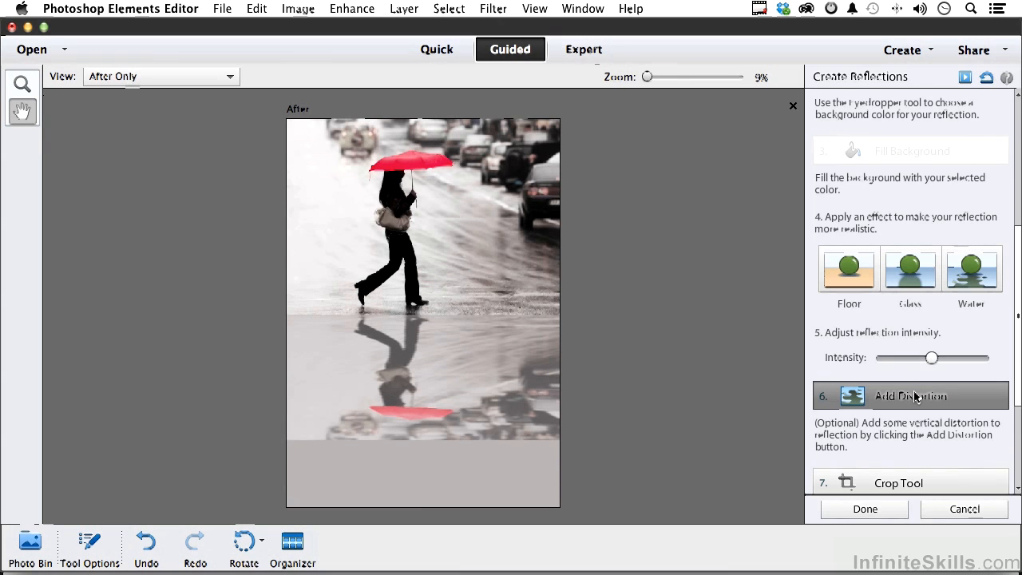
scroll("down", 3)
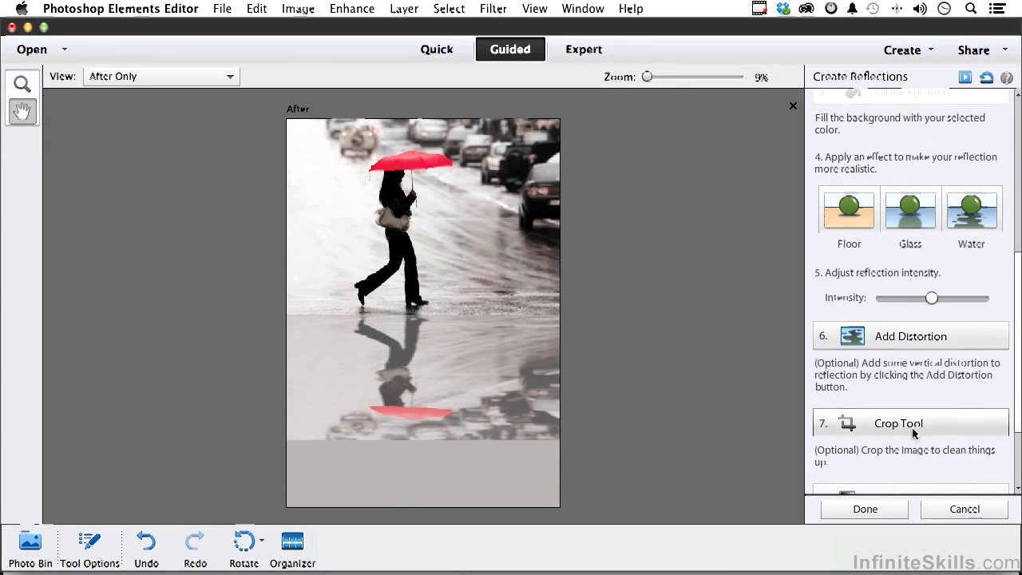
Crop to the girl and upper reflection, commit the crop, and finish with Done
left_click(909, 422)
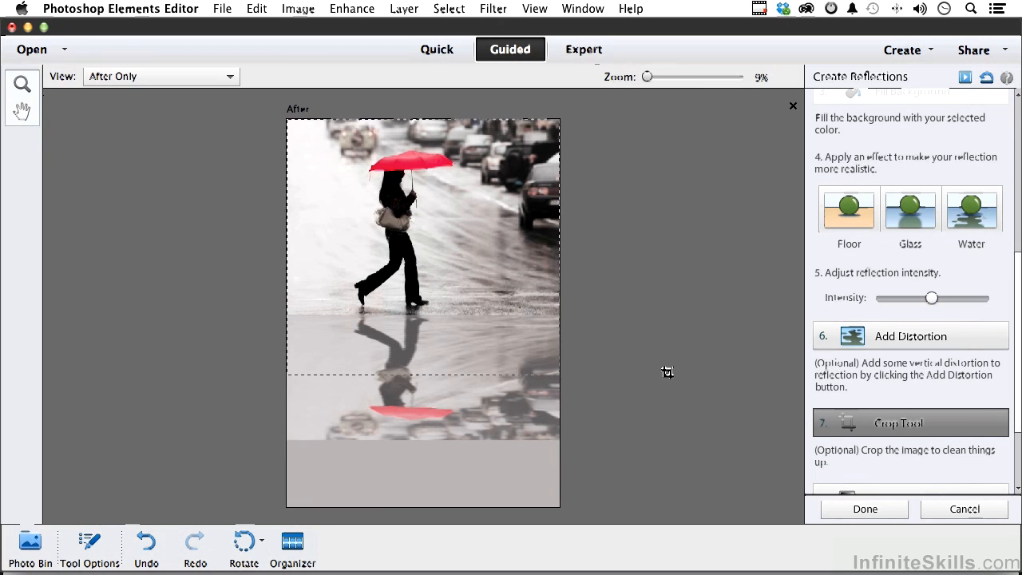
left_click(897, 422)
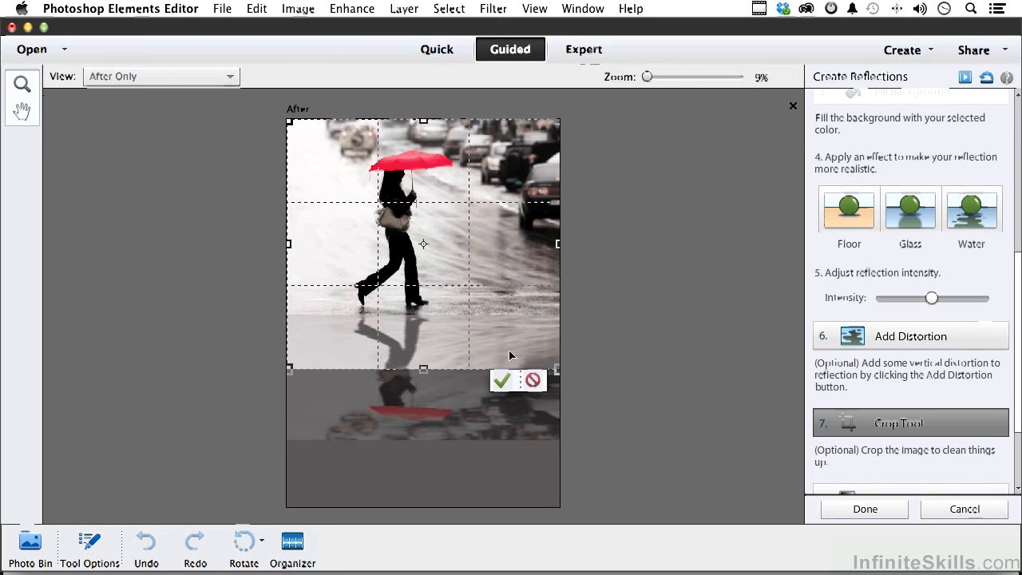
left_click(501, 380)
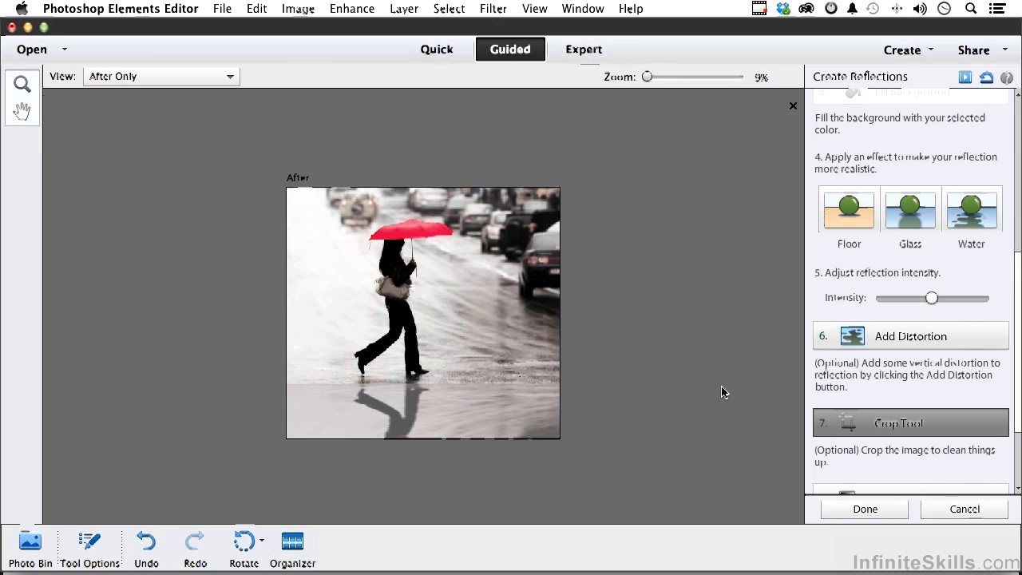
left_click(583, 48)
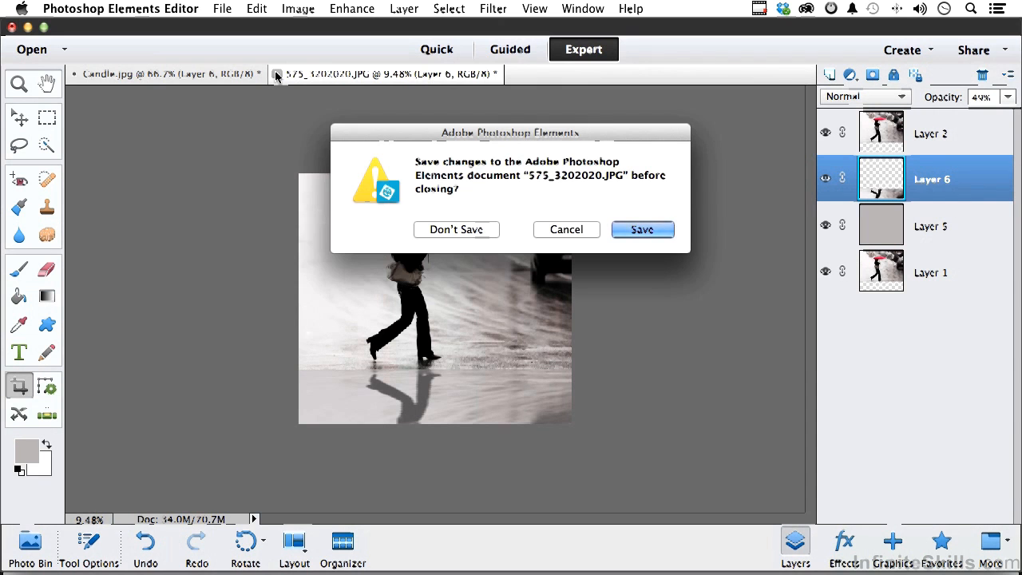
Save the umbrella photo as a Photoshop-format PSD with Layers on closing
left_click(641, 230)
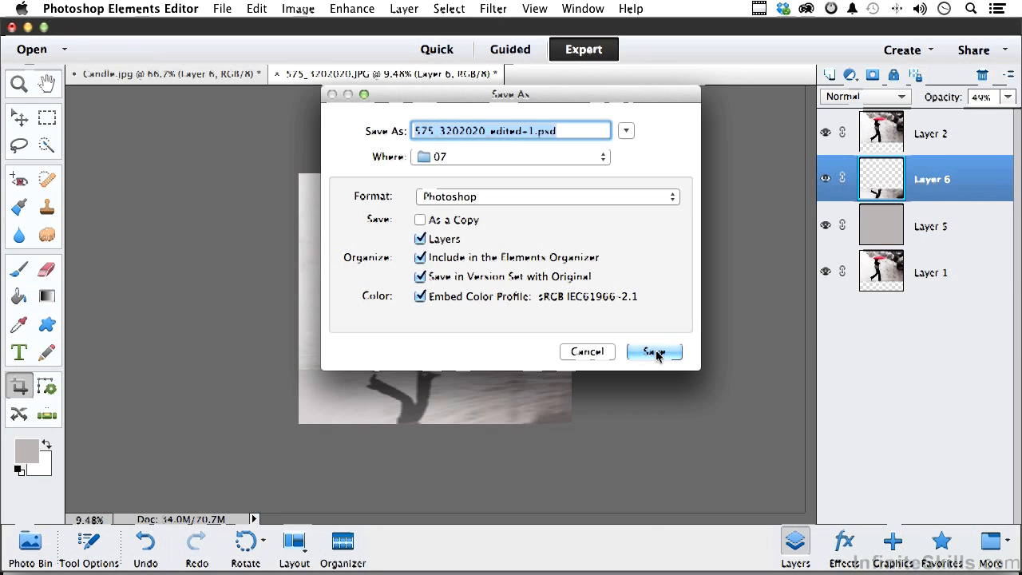
left_click(655, 351)
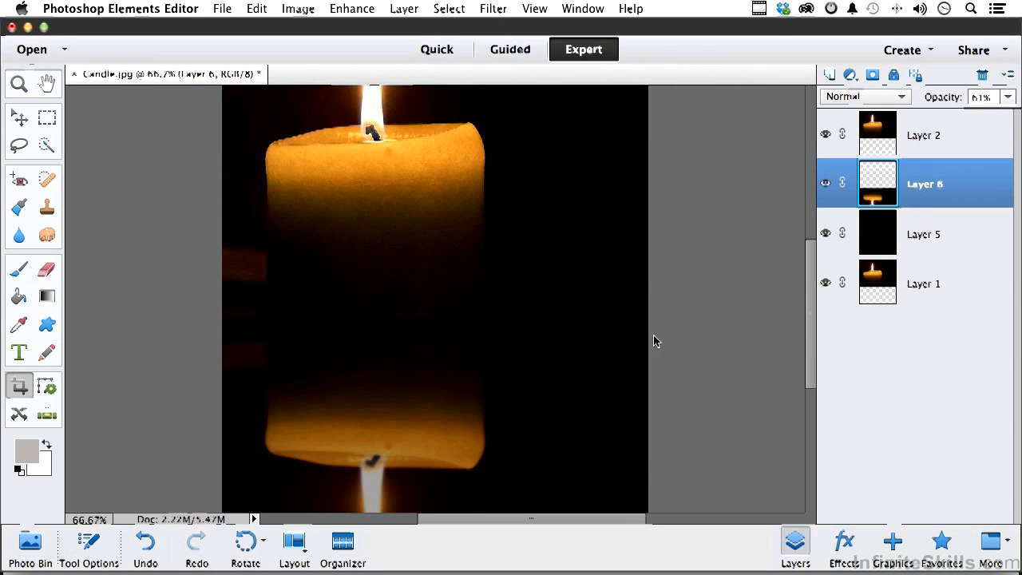
mouse_move(72, 83)
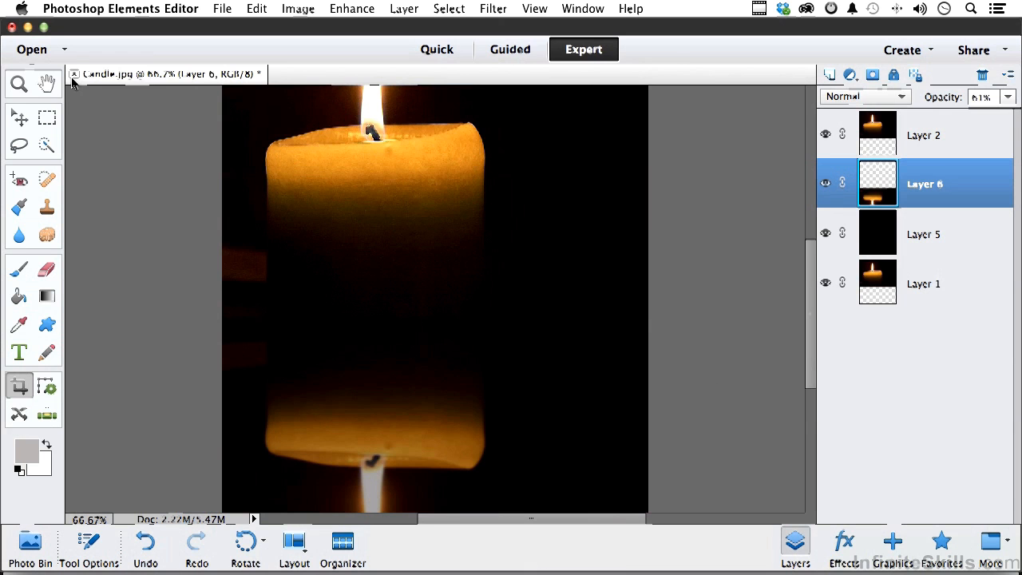
Close Candle.jpg and choose to save its changes
left_click(73, 73)
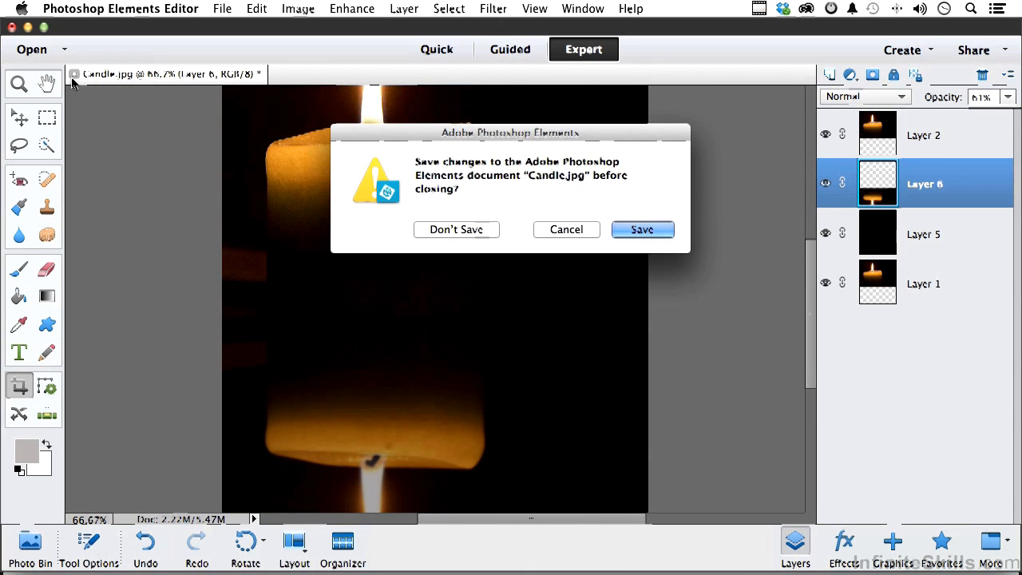
left_click(642, 230)
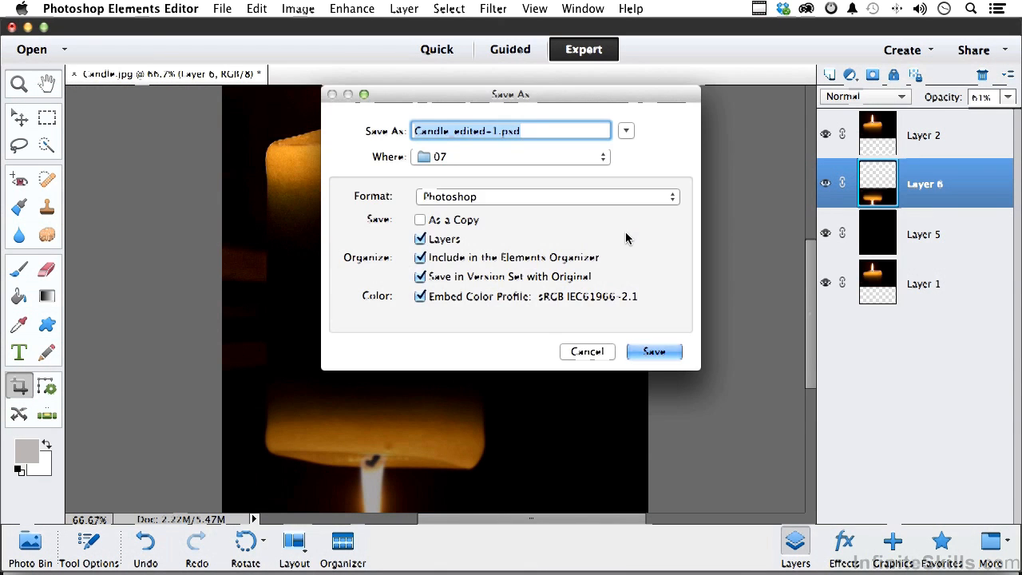